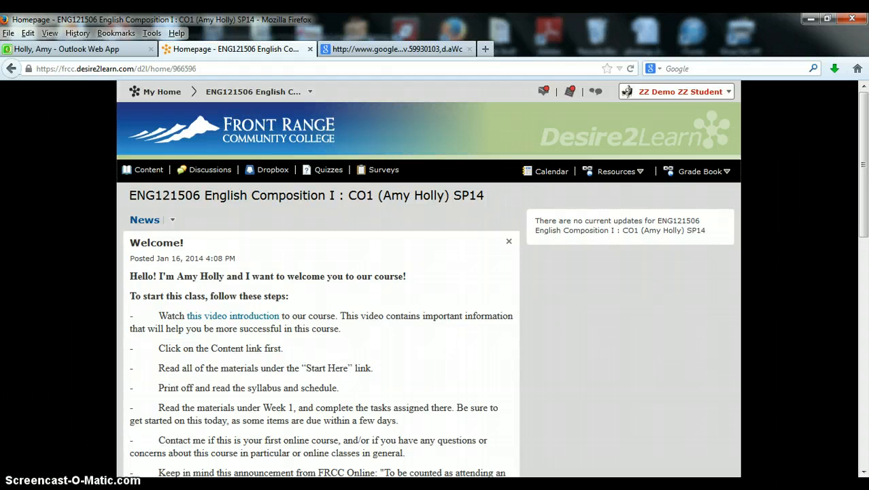
{"action": "mouse_move", "coordinate": [161, 91]}
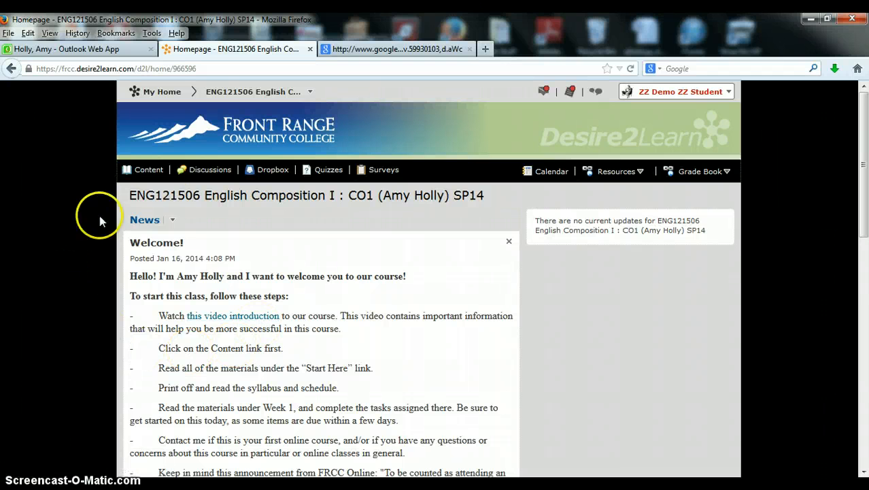
{"action": "mouse_move", "coordinate": [106, 308]}
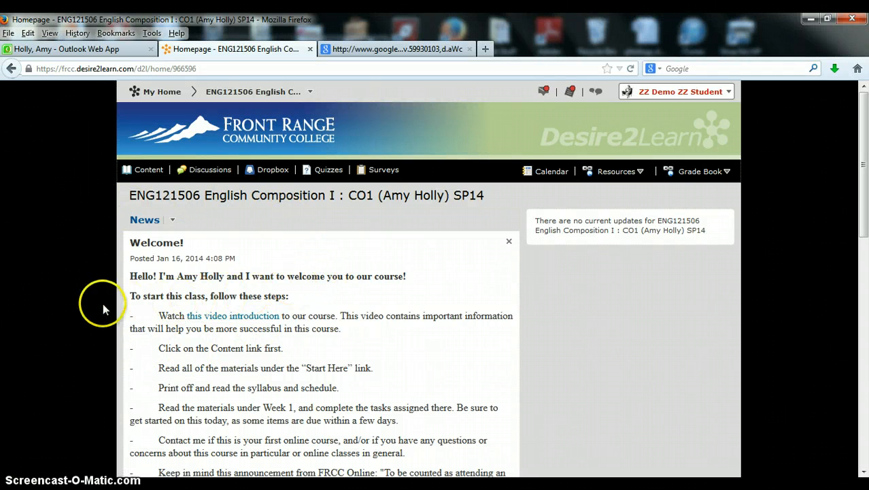
{"action": "mouse_move", "coordinate": [95, 304]}
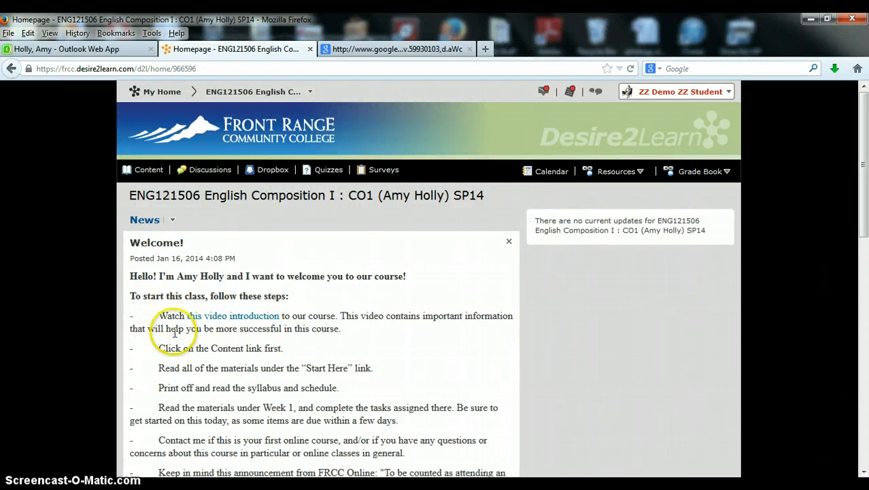
Show the Course Overview--Start Here! module's ten topics from the course Content table of contents.
{"action": "left_click", "coordinate": [242, 315]}
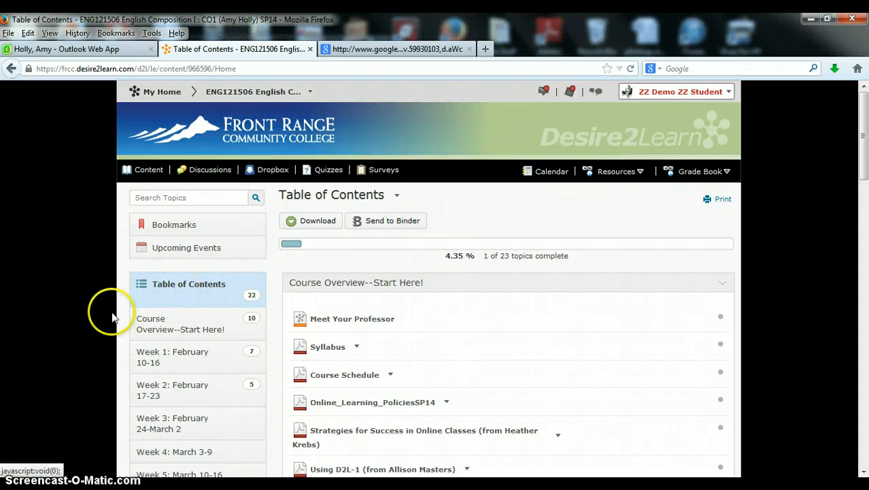
{"action": "mouse_move", "coordinate": [198, 328]}
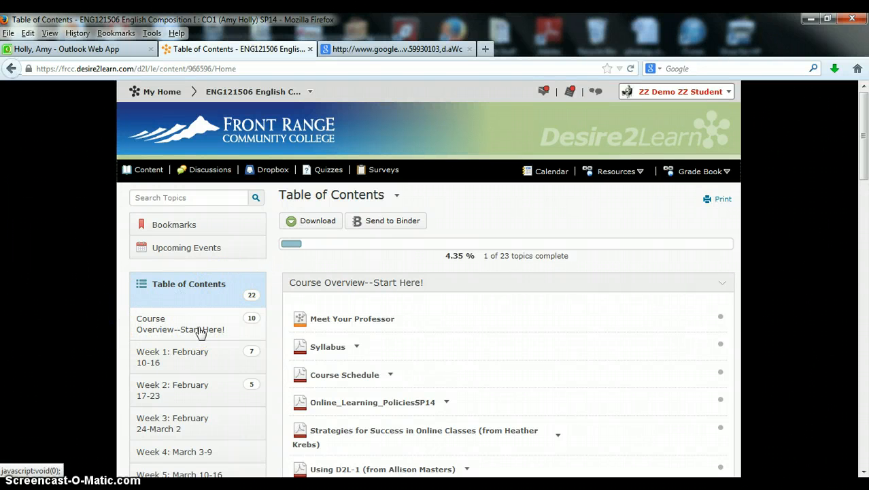
{"action": "left_click", "coordinate": [179, 324]}
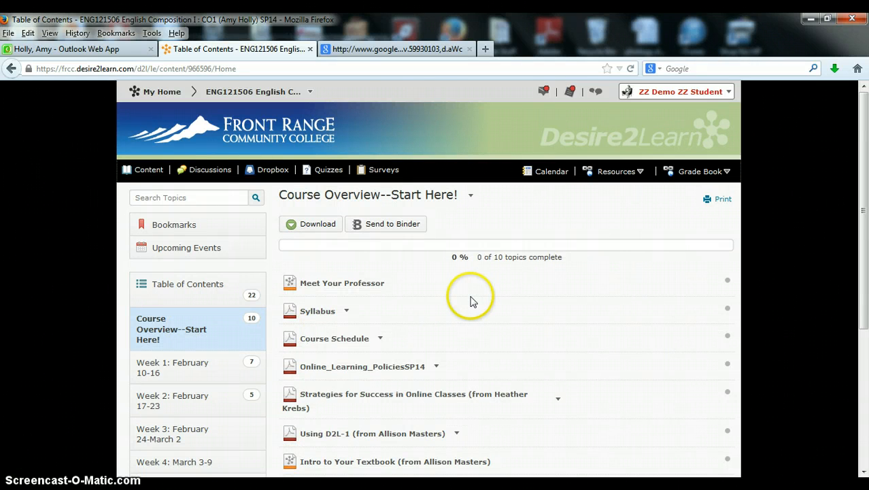
{"action": "mouse_move", "coordinate": [403, 274]}
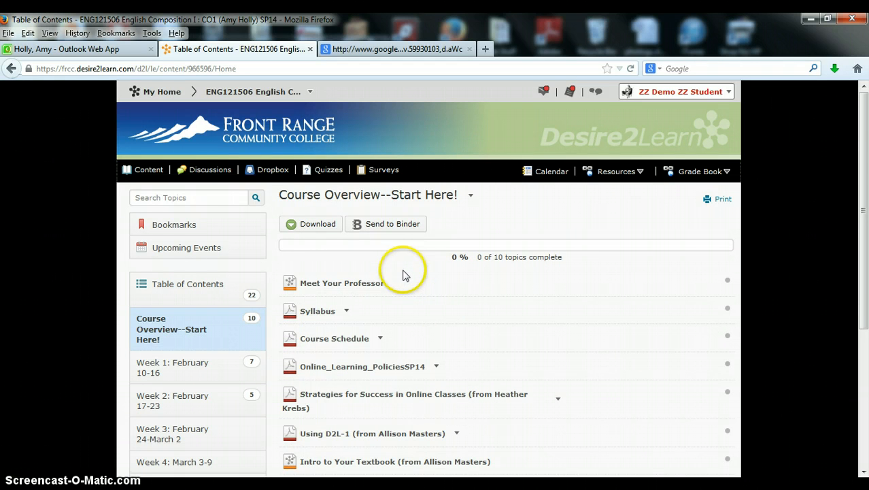
{"action": "mouse_move", "coordinate": [321, 265]}
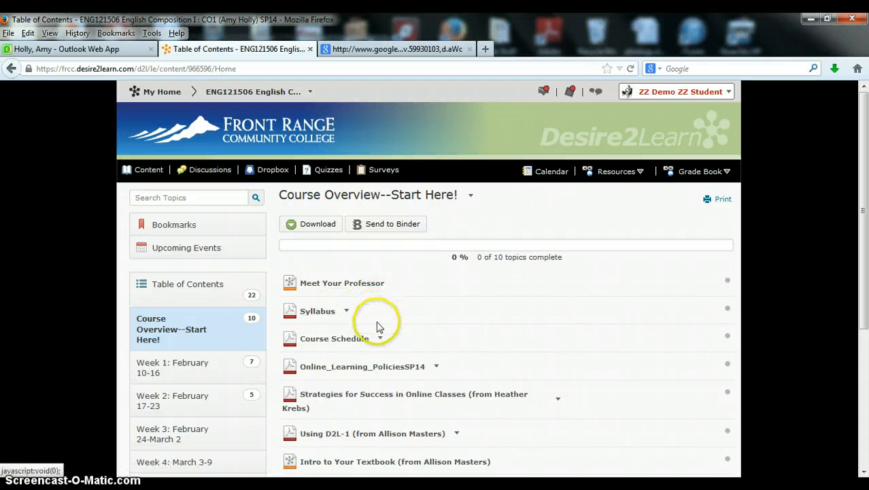
{"action": "mouse_move", "coordinate": [335, 338]}
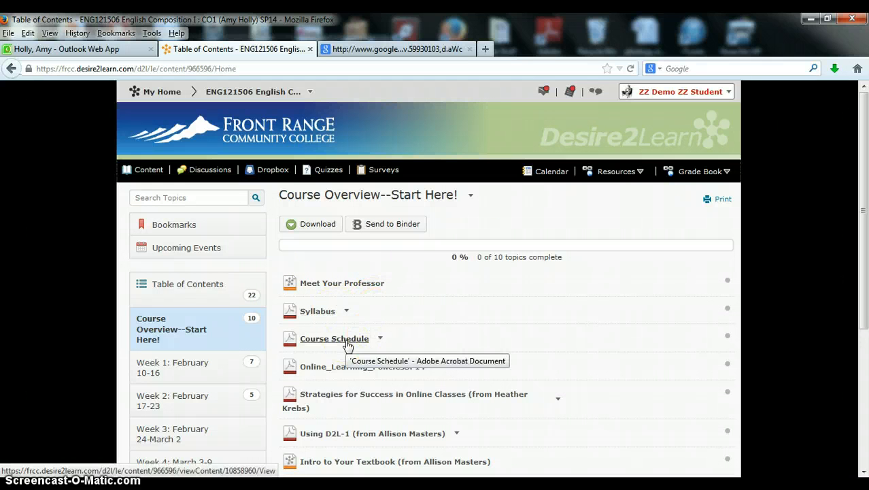
{"action": "scroll", "scroll_direction": "down", "scroll_amount": 3}
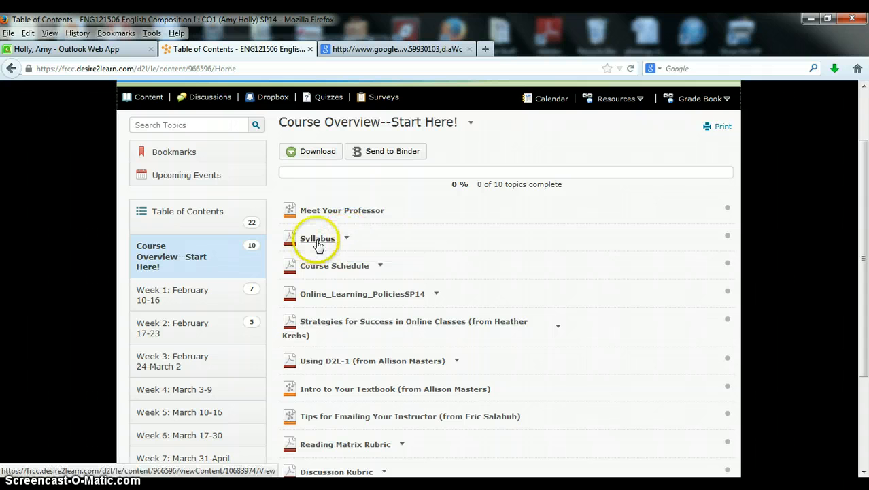
Bring up the Syllabus PDF in Adobe Reader and read the course header on page 1.
{"action": "left_click", "coordinate": [317, 238]}
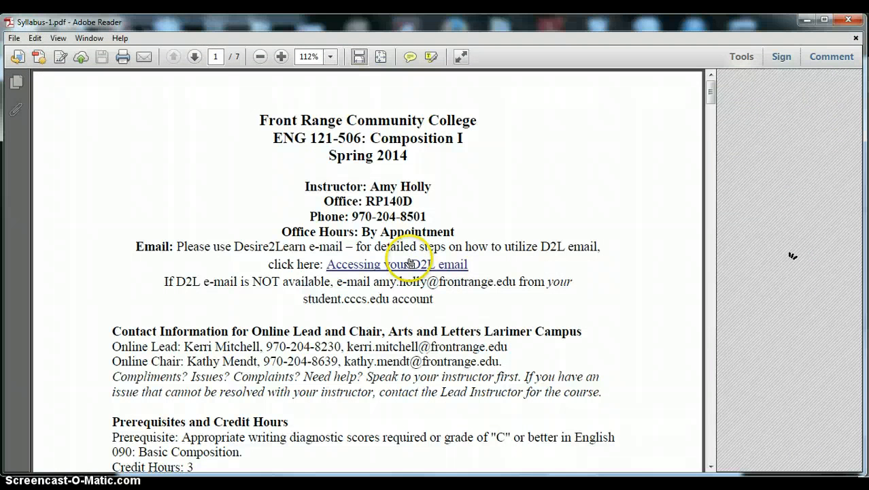
{"action": "left_click", "coordinate": [741, 57]}
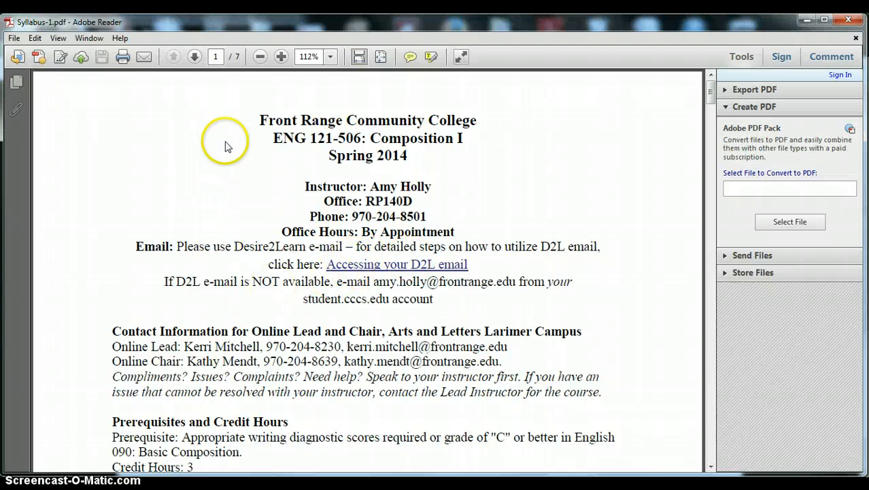
{"action": "mouse_move", "coordinate": [305, 314]}
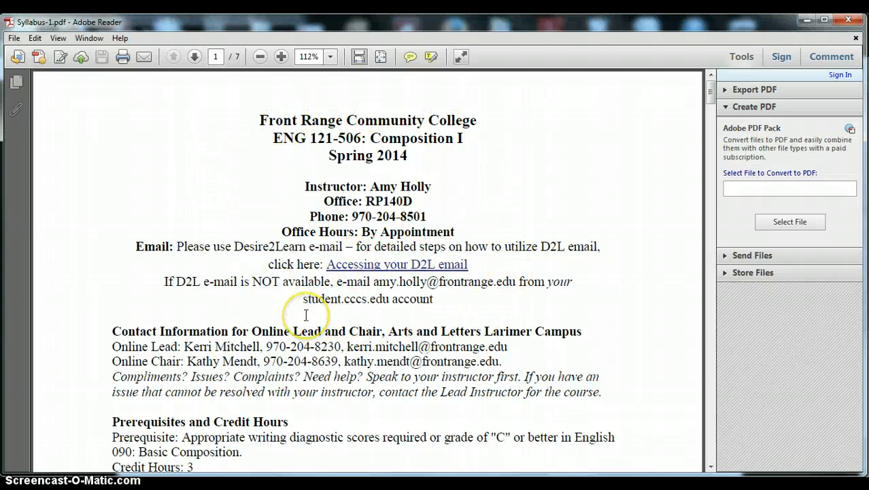
{"action": "scroll", "scroll_direction": "down", "scroll_amount": 3}
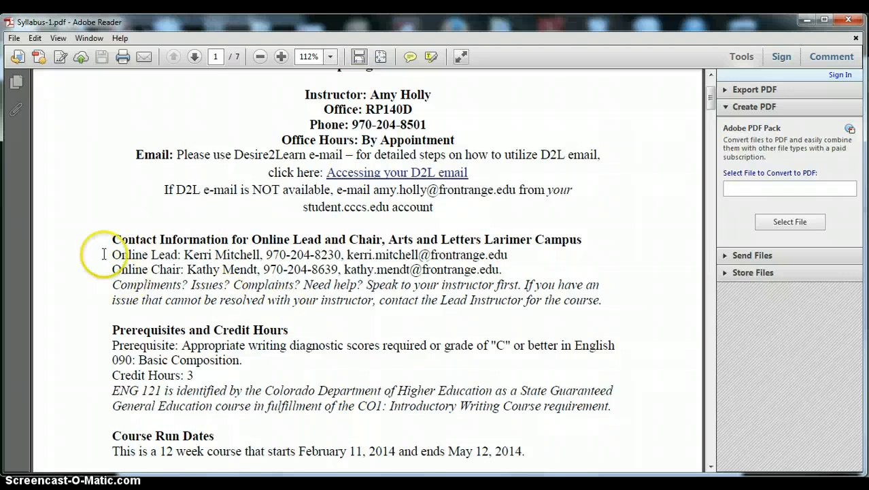
{"action": "mouse_move", "coordinate": [120, 302]}
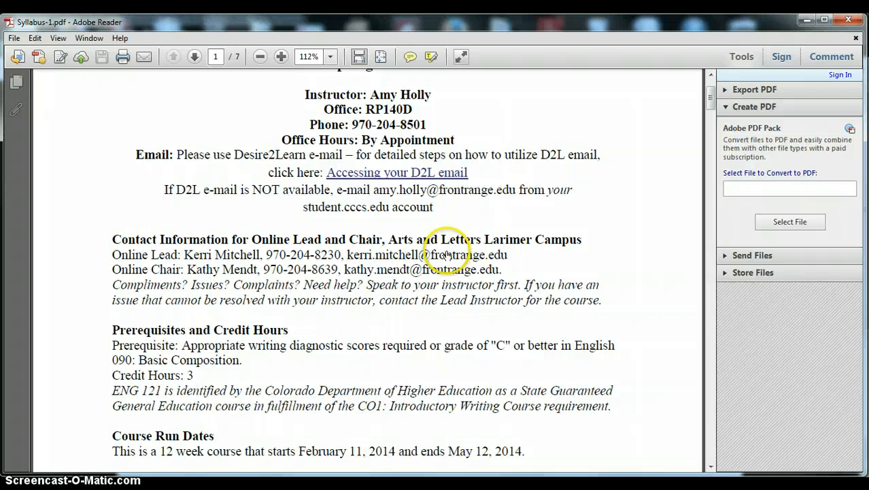
{"action": "mouse_move", "coordinate": [261, 284]}
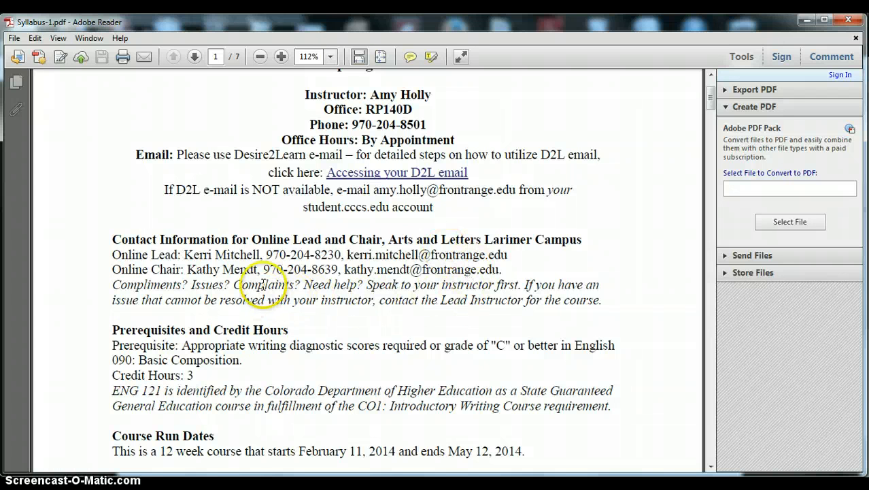
{"action": "scroll", "scroll_direction": "down", "scroll_amount": 3}
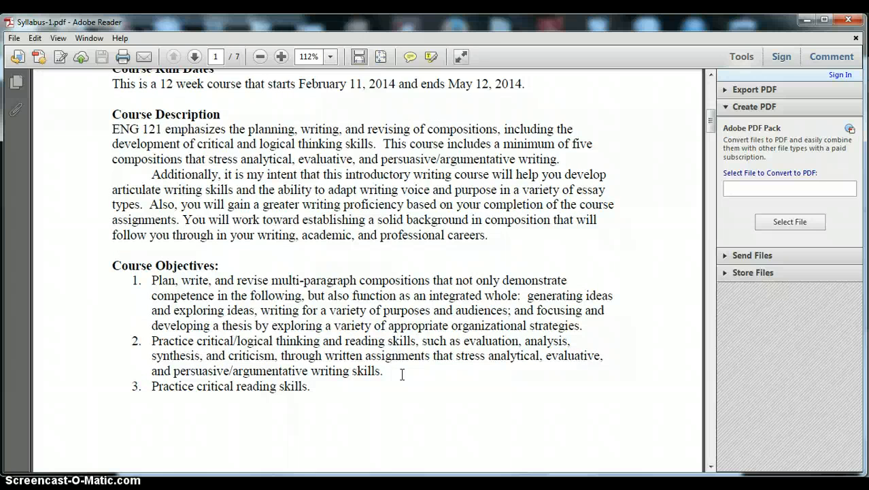
Continue down to Required Materials and the Desire2Learn class page section on page 2.
{"action": "scroll", "scroll_direction": "down", "scroll_amount": 3}
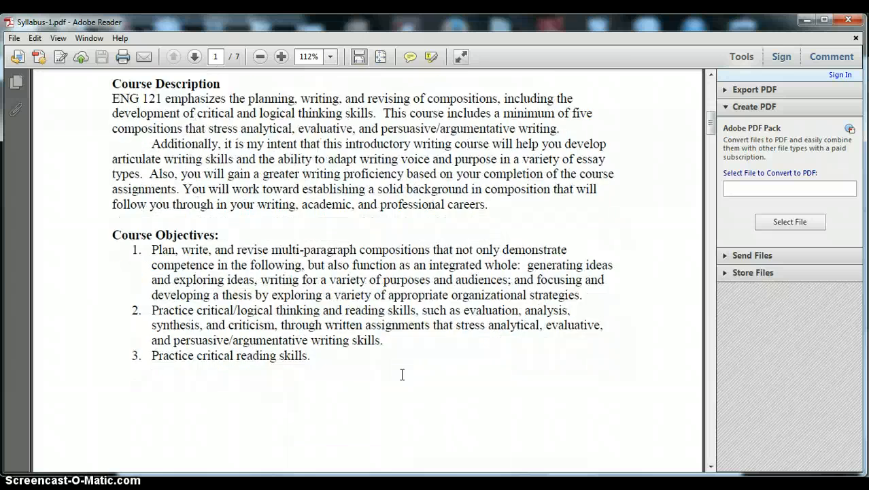
{"action": "left_click", "coordinate": [195, 57]}
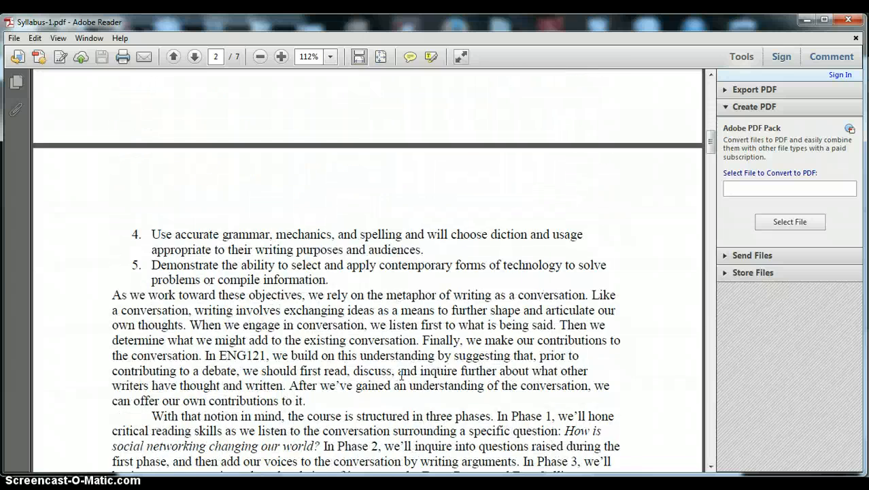
{"action": "scroll", "scroll_direction": "down", "scroll_amount": 3}
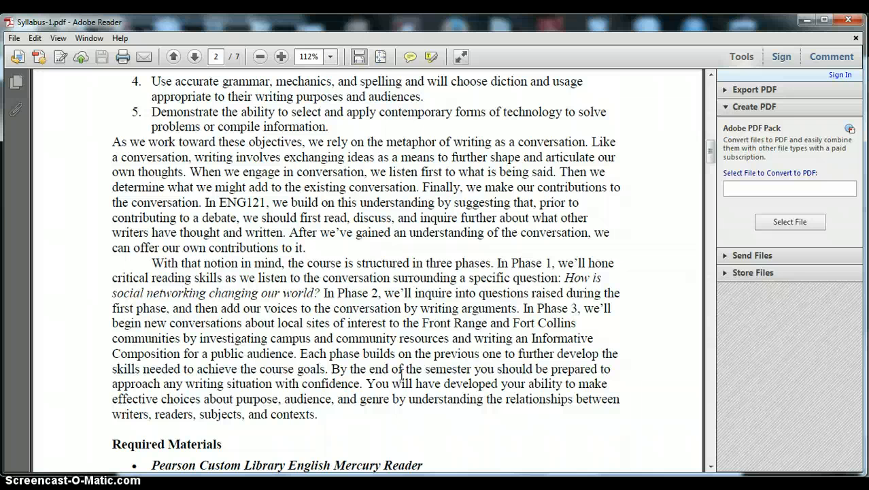
{"action": "scroll", "scroll_direction": "down", "scroll_amount": 3}
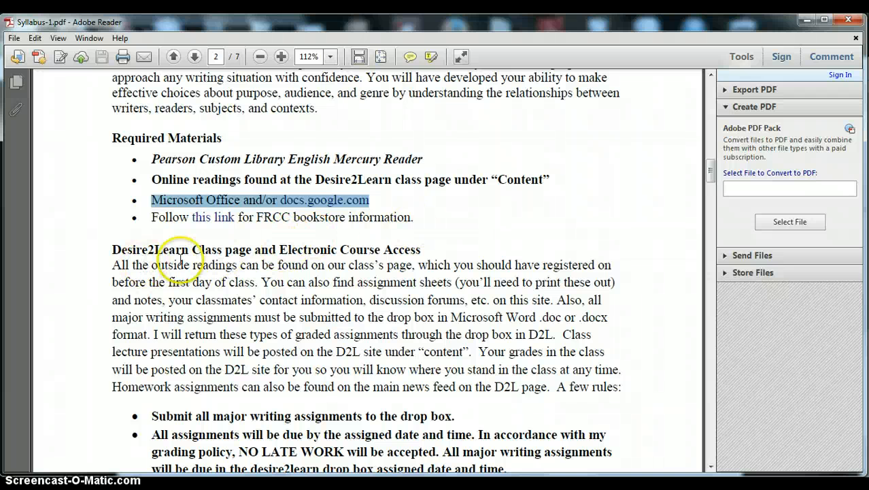
Read down to page 3, briefly highlighting the sentences about weekly discussions and course access.
{"action": "scroll", "scroll_direction": "down", "scroll_amount": 3}
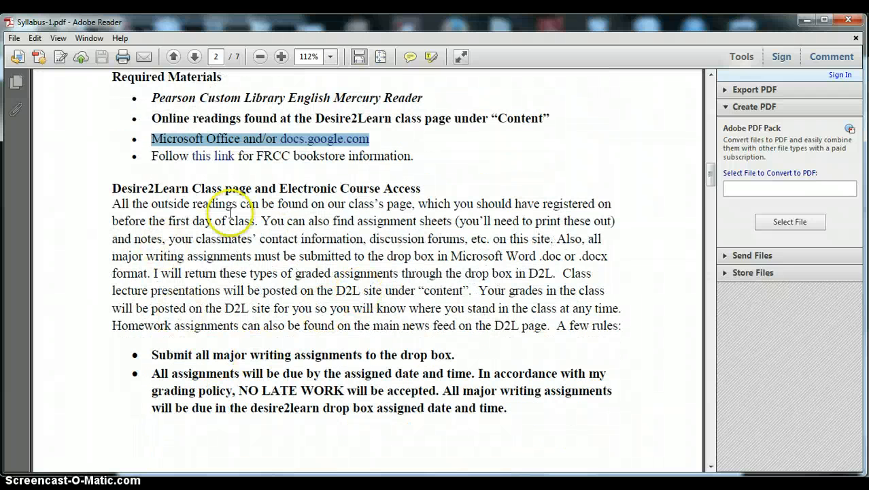
{"action": "scroll", "scroll_direction": "down", "scroll_amount": 3}
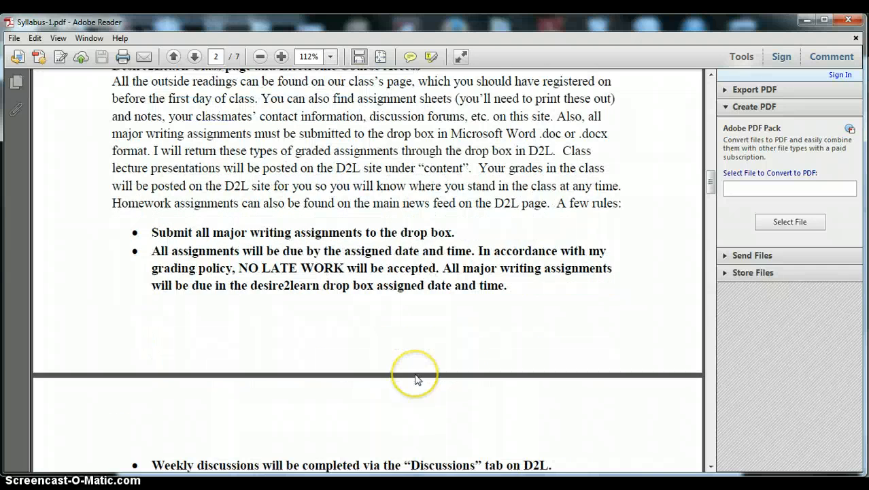
{"action": "scroll", "scroll_direction": "down", "scroll_amount": 3}
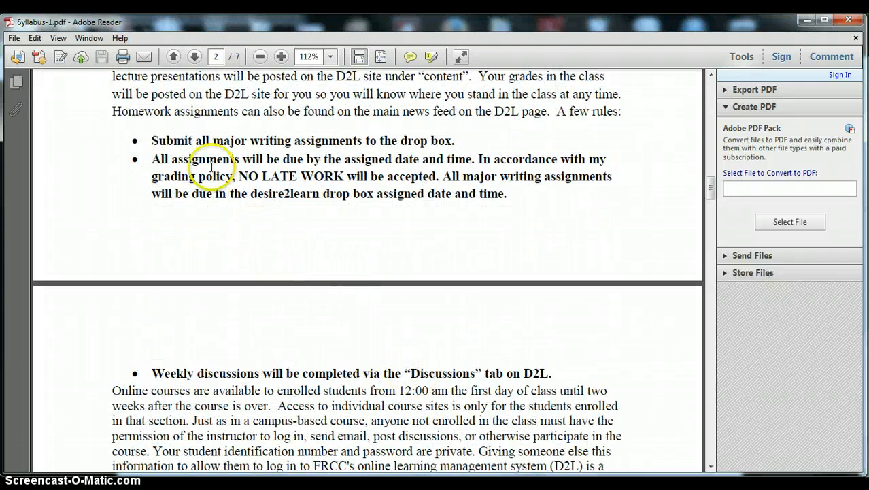
{"action": "scroll", "scroll_direction": "down", "scroll_amount": 3}
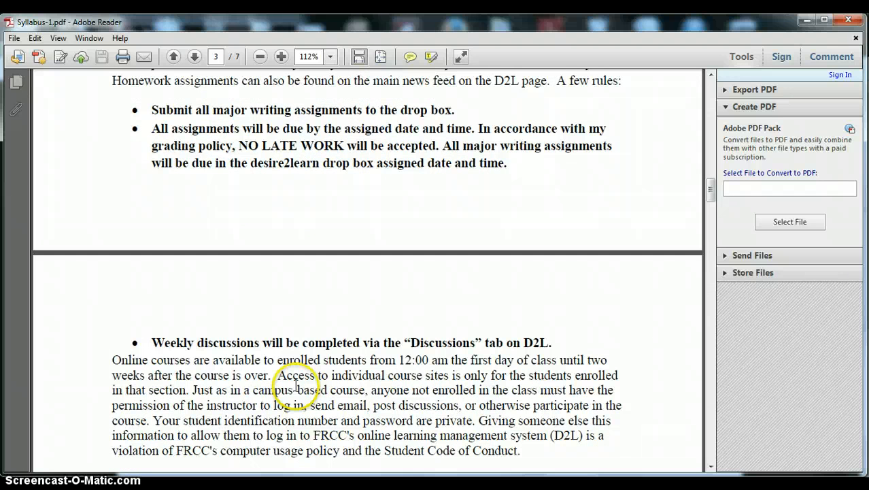
{"action": "scroll", "scroll_direction": "down", "scroll_amount": 3}
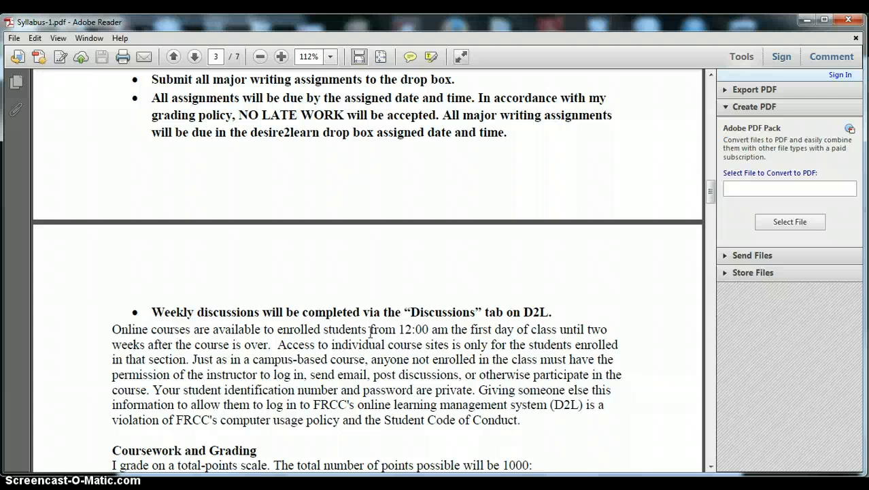
{"action": "left_click_drag", "start_coordinate": [359, 311], "coordinate": [365, 344]}
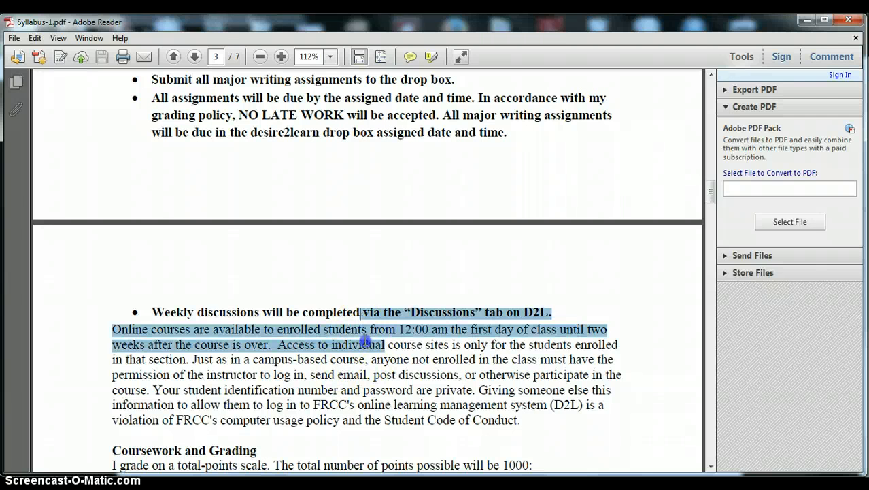
{"action": "left_click", "coordinate": [360, 346]}
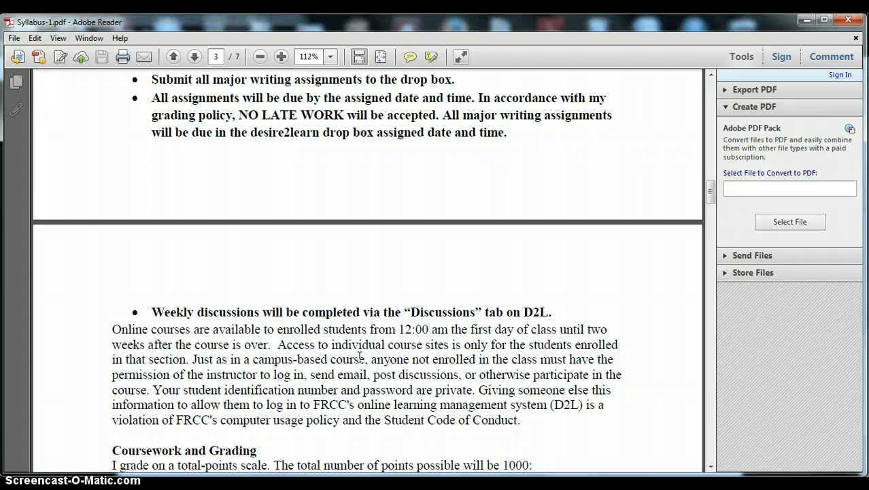
Go through Coursework and Grading point breakdowns down to Some Notes on Grading.
{"action": "scroll", "scroll_direction": "down", "scroll_amount": 3}
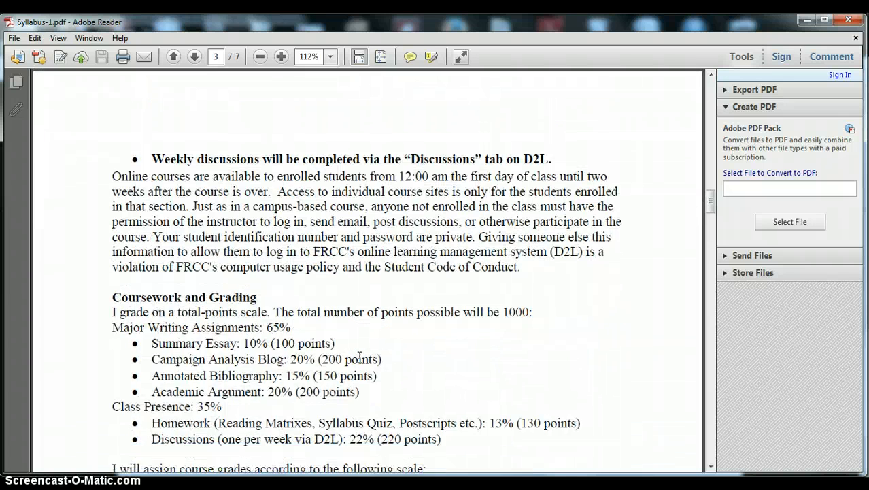
{"action": "scroll", "scroll_direction": "down", "scroll_amount": 3}
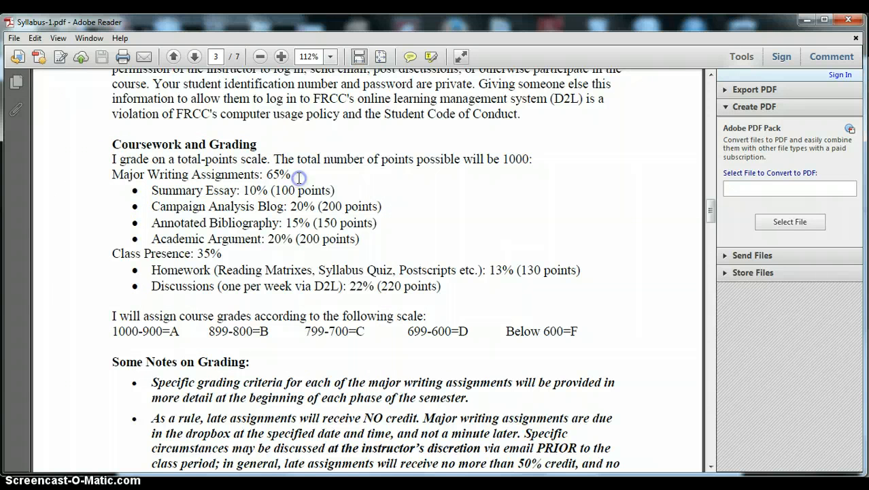
{"action": "mouse_move", "coordinate": [353, 166]}
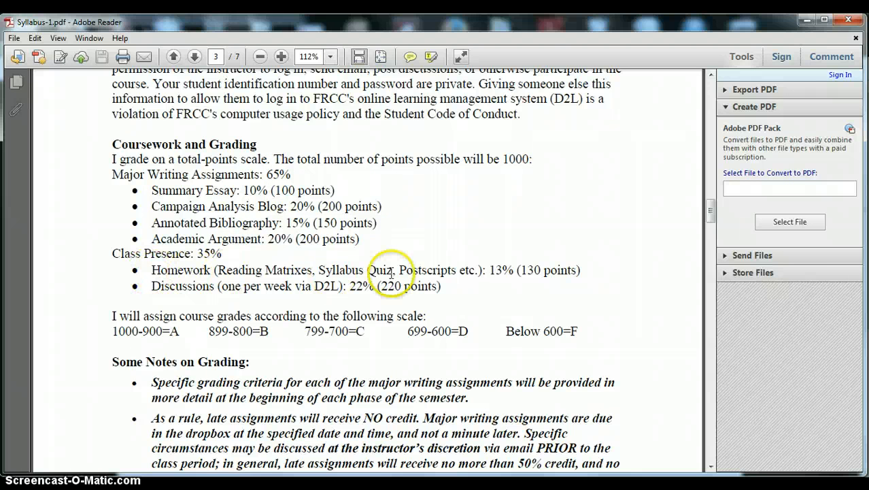
{"action": "scroll", "scroll_direction": "down", "scroll_amount": 3}
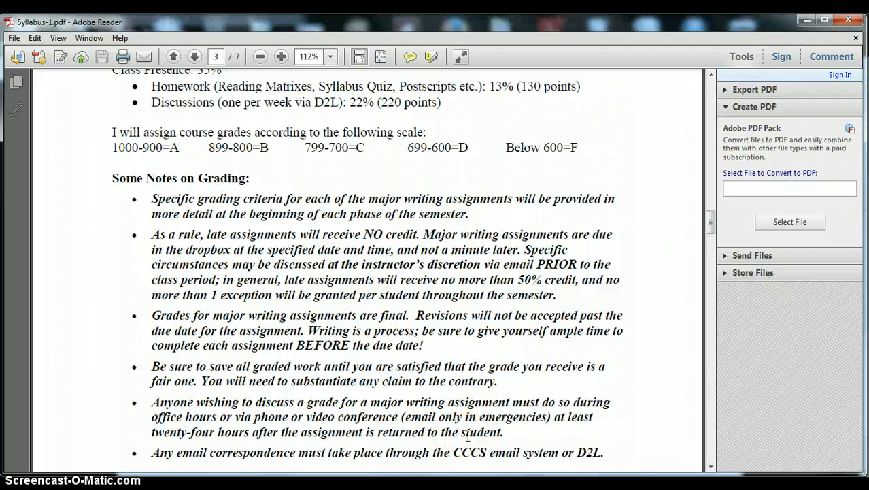
Read the grading notes and important dates on pages 3-4 of the syllabus.
{"action": "scroll", "scroll_direction": "down", "scroll_amount": 3}
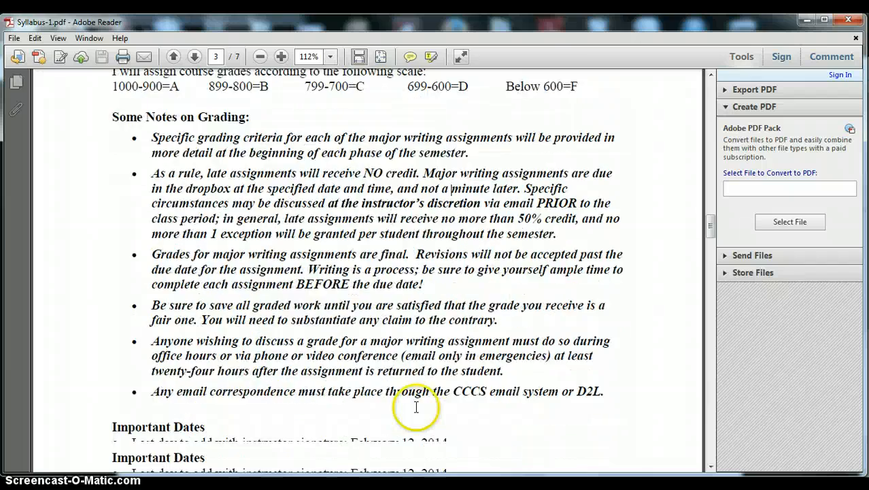
{"action": "scroll", "scroll_direction": "down", "scroll_amount": 3}
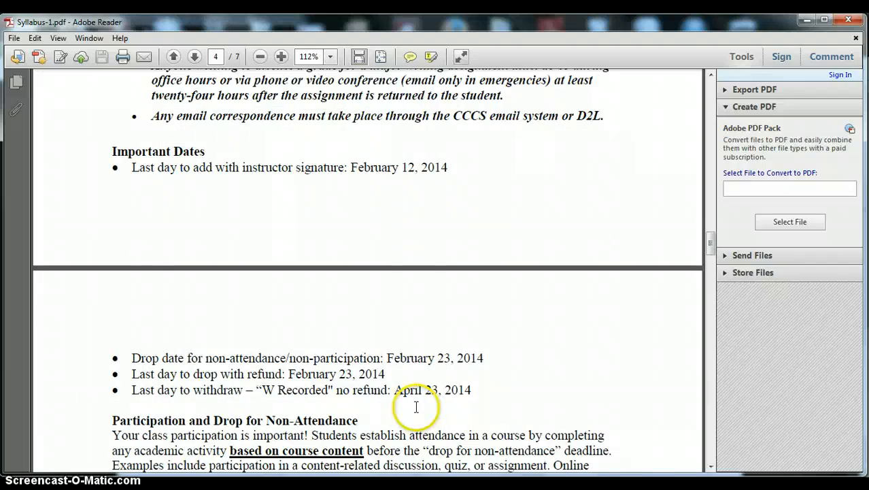
{"action": "scroll", "scroll_direction": "down", "scroll_amount": 3}
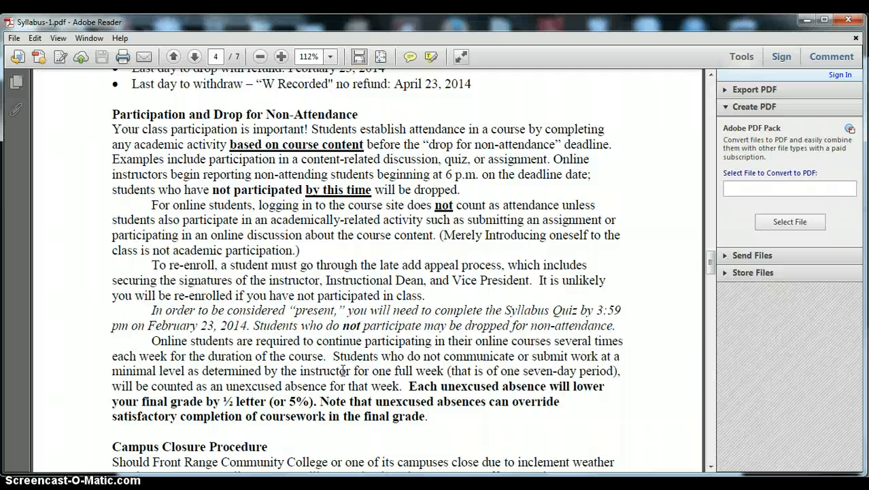
{"action": "scroll", "scroll_direction": "down", "scroll_amount": 3}
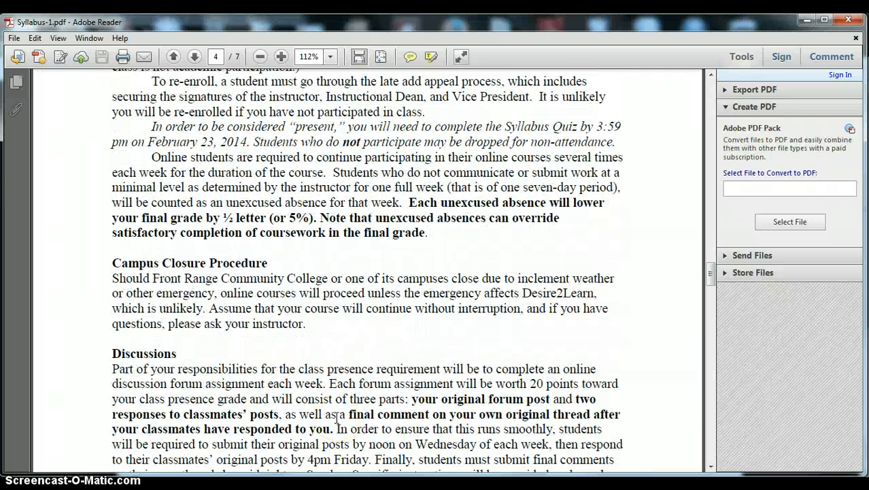
{"action": "scroll", "scroll_direction": "down", "scroll_amount": 3}
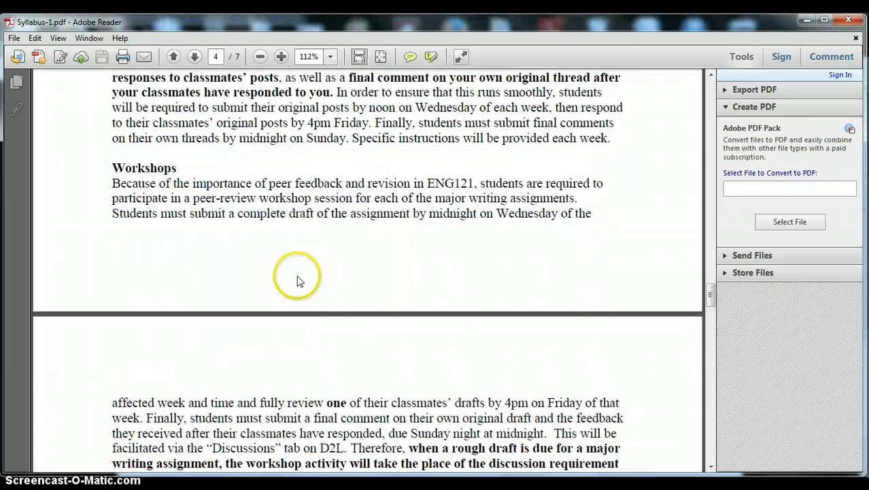
Finish the syllabus through page 7's campus resources and return to the D2L course page.
{"action": "scroll", "scroll_direction": "down", "scroll_amount": 3}
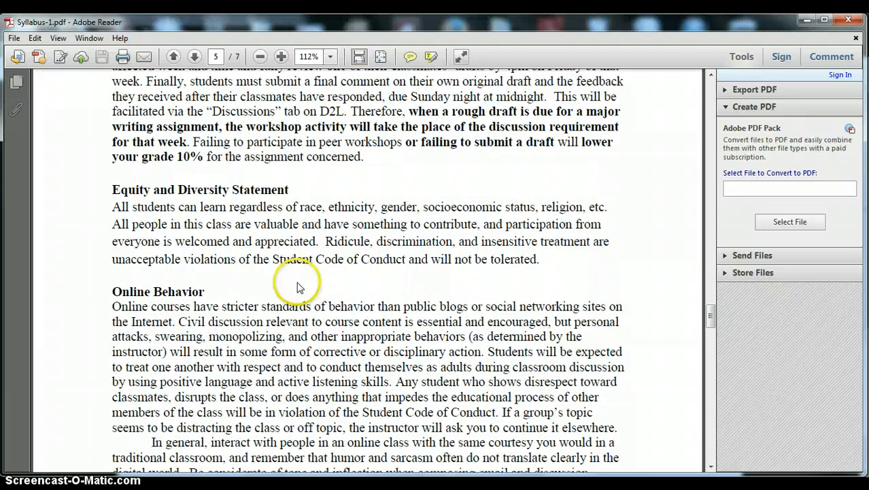
{"action": "scroll", "scroll_direction": "down", "scroll_amount": 3}
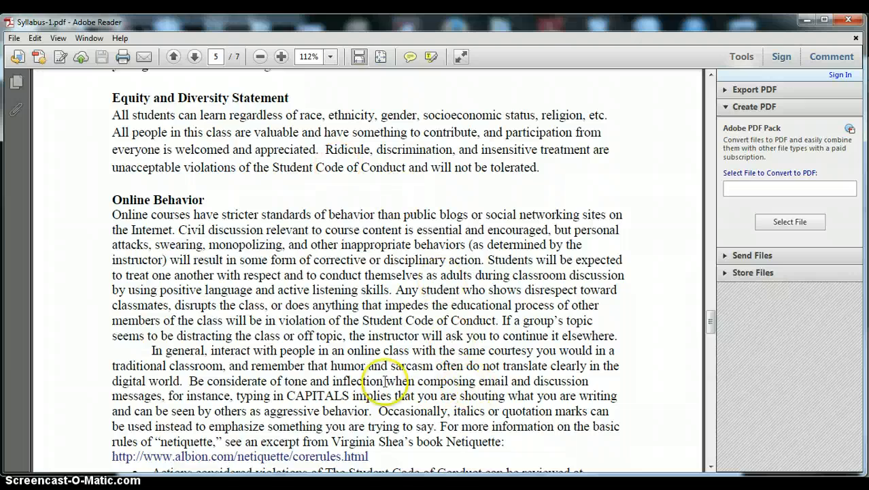
{"action": "scroll", "scroll_direction": "down", "scroll_amount": 3}
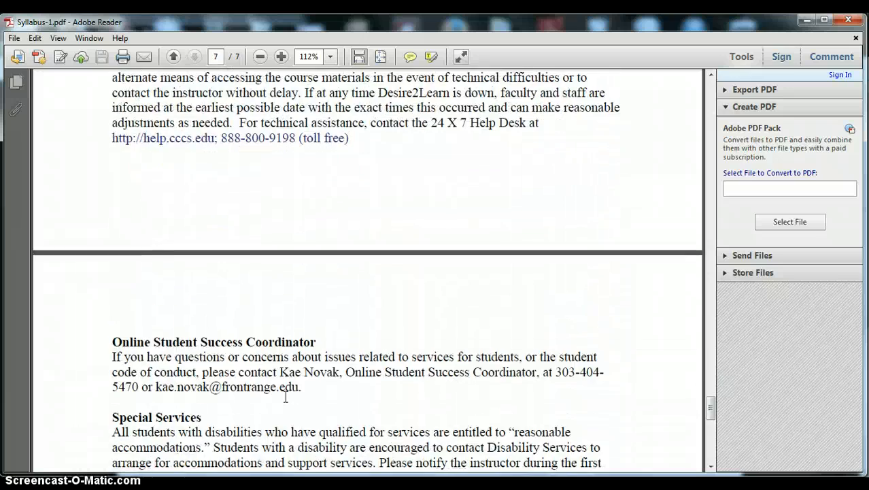
{"action": "scroll", "scroll_direction": "down", "scroll_amount": 3}
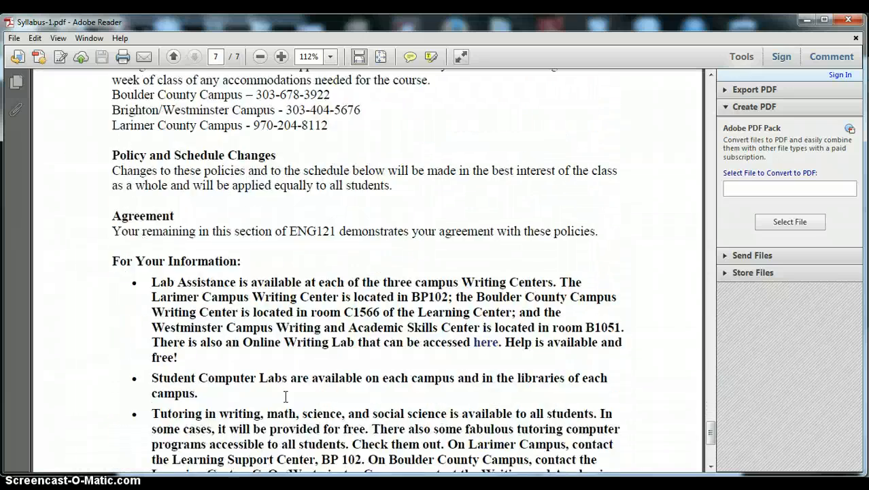
{"action": "scroll", "scroll_direction": "down", "scroll_amount": 3}
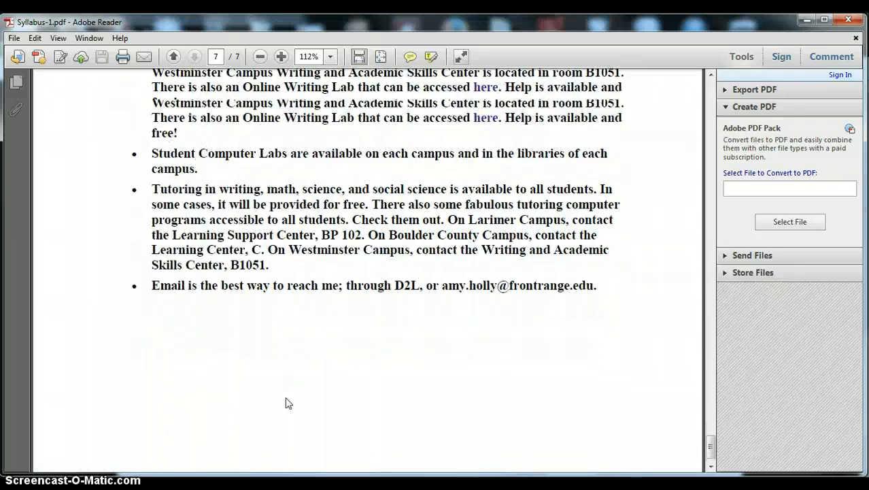
{"action": "left_click", "coordinate": [173, 57]}
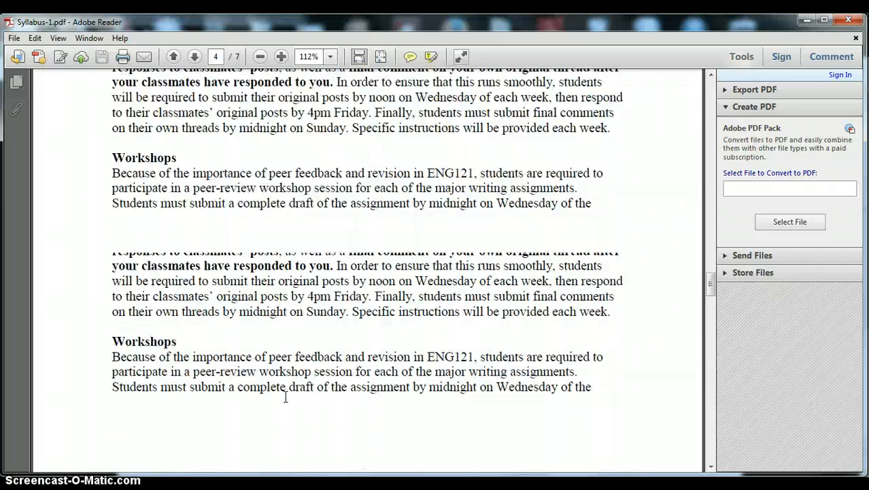
{"action": "left_click", "coordinate": [174, 58]}
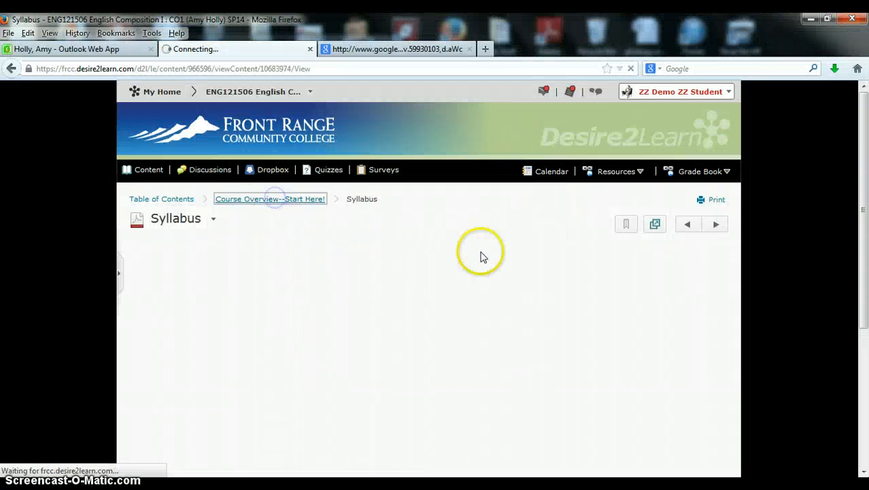
Back in the Course Overview module, launch the Course Schedule PDF.
{"action": "left_click", "coordinate": [269, 199]}
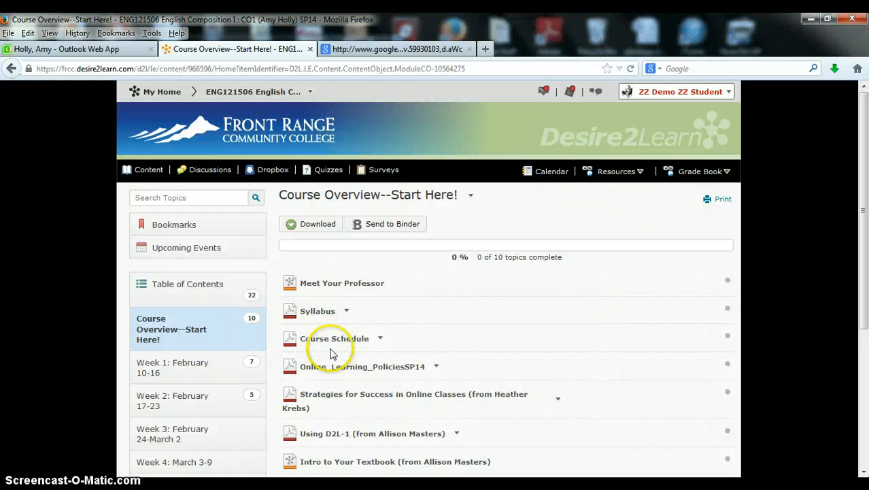
{"action": "left_click", "coordinate": [336, 338]}
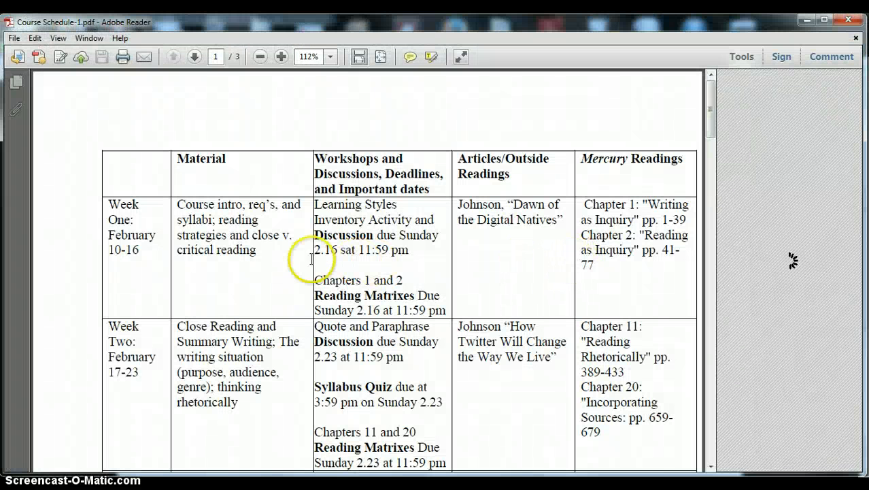
Review Weeks One and Two of the Course Schedule down to Week Three's summary essay deadlines.
{"action": "left_click", "coordinate": [741, 57]}
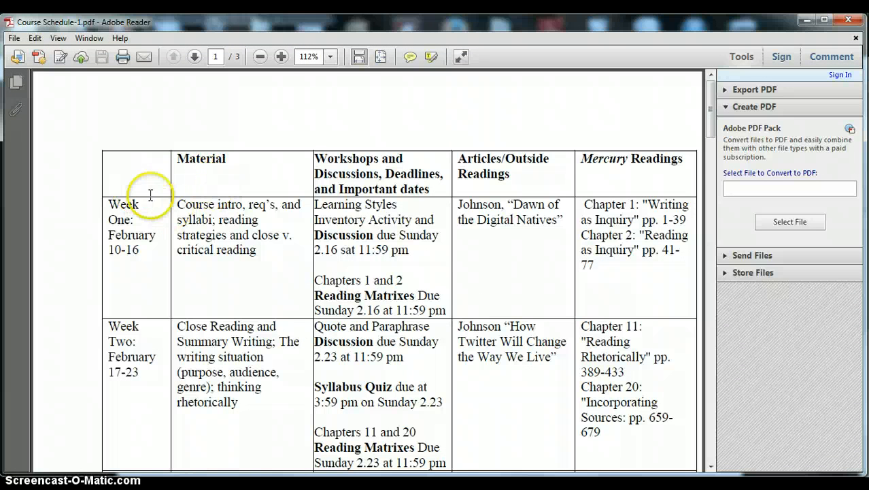
{"action": "scroll", "scroll_direction": "down", "scroll_amount": 3}
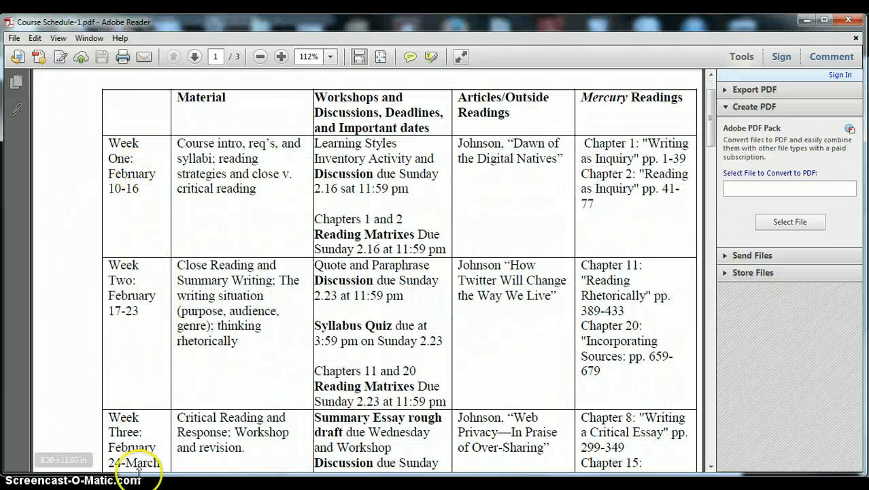
{"action": "double_click", "coordinate": [119, 188]}
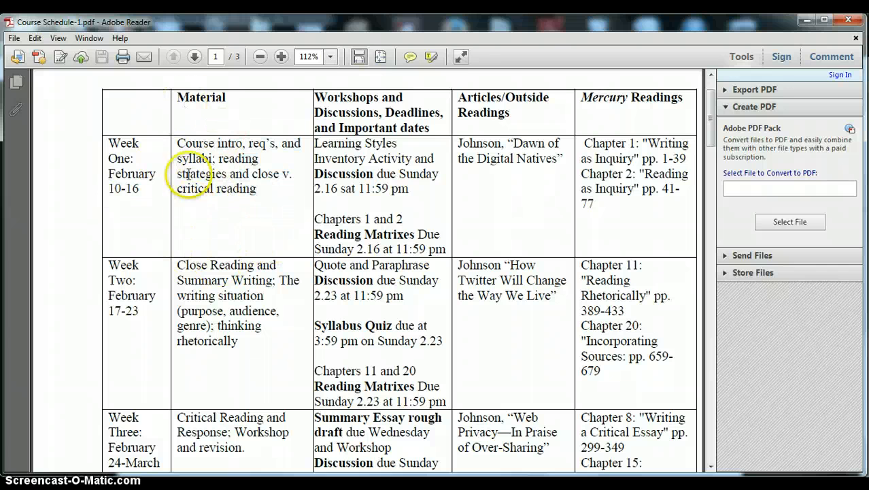
{"action": "mouse_move", "coordinate": [343, 143]}
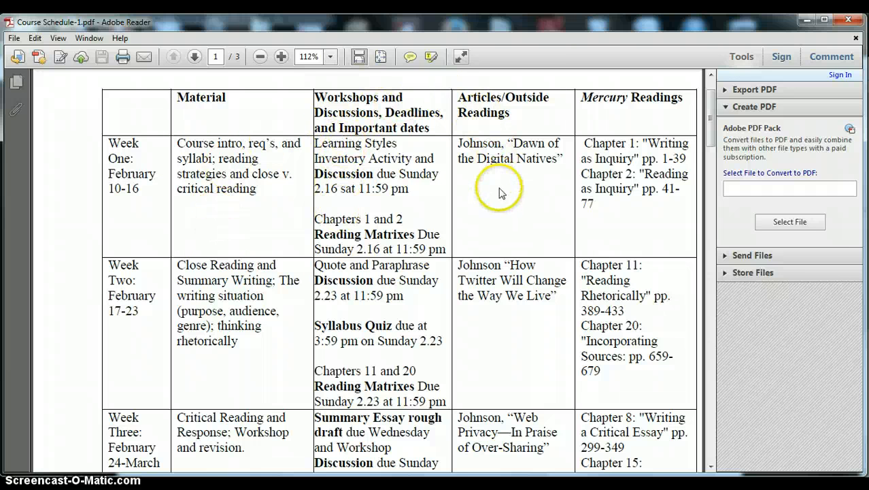
{"action": "mouse_move", "coordinate": [495, 245]}
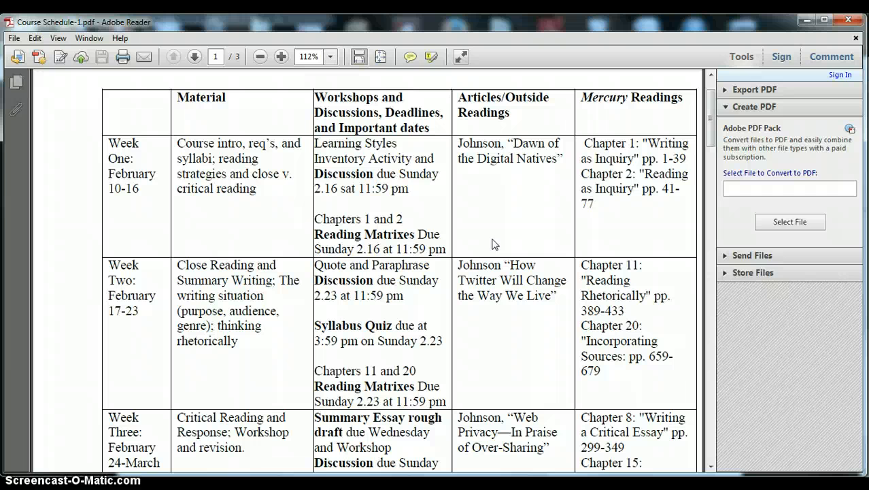
{"action": "mouse_move", "coordinate": [597, 211]}
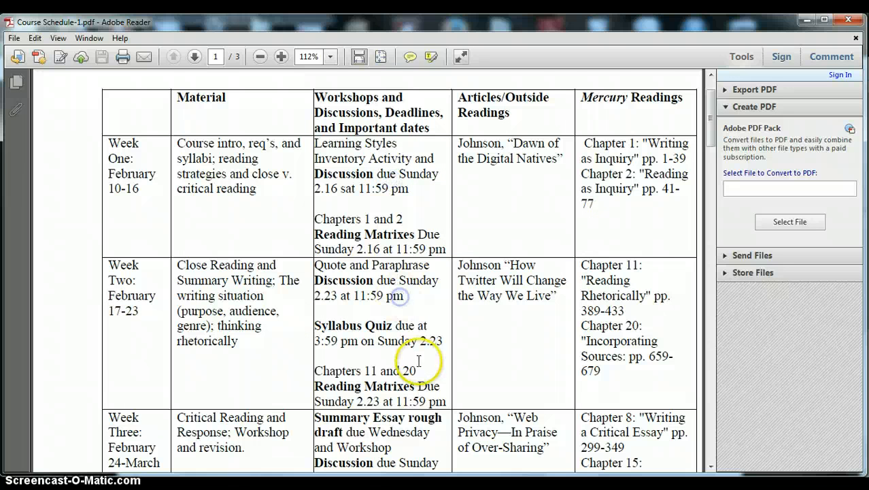
{"action": "scroll", "scroll_direction": "down", "scroll_amount": 3}
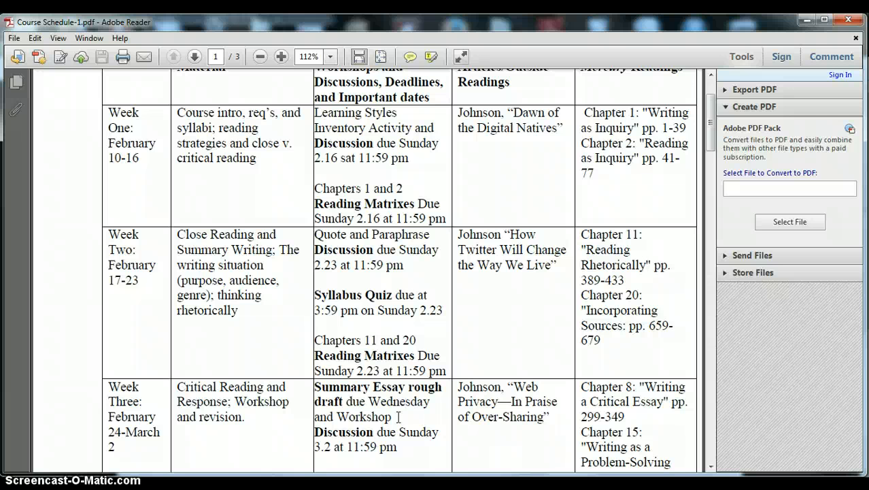
{"action": "mouse_move", "coordinate": [405, 402]}
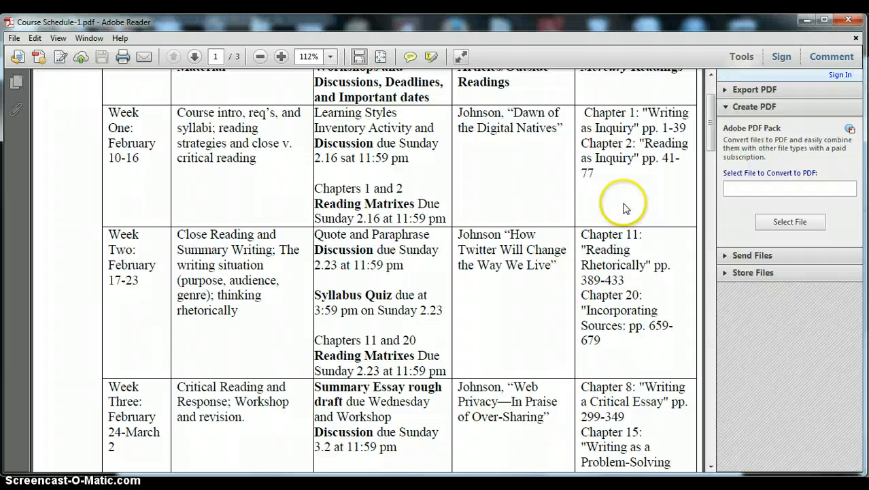
{"action": "mouse_move", "coordinate": [392, 368]}
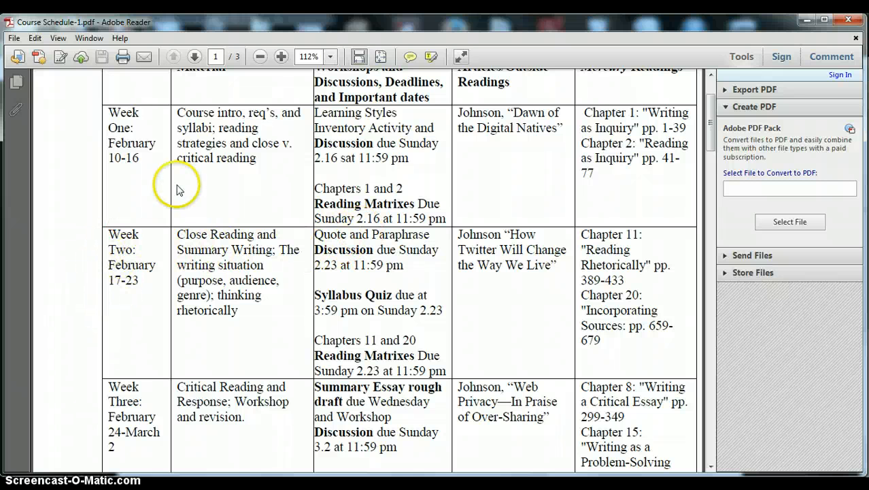
{"action": "mouse_move", "coordinate": [505, 340]}
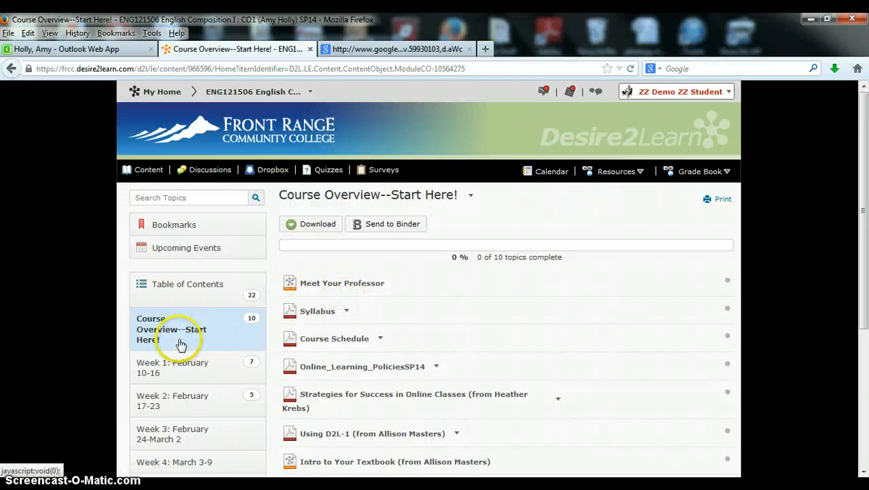
Scroll the Course Overview topic list down to the rubric topics.
{"action": "scroll", "scroll_direction": "down", "scroll_amount": 3}
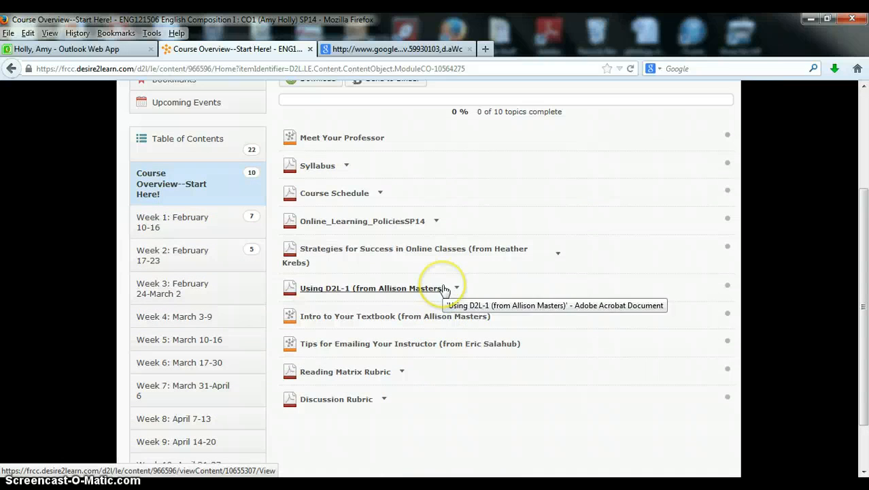
{"action": "mouse_move", "coordinate": [400, 405]}
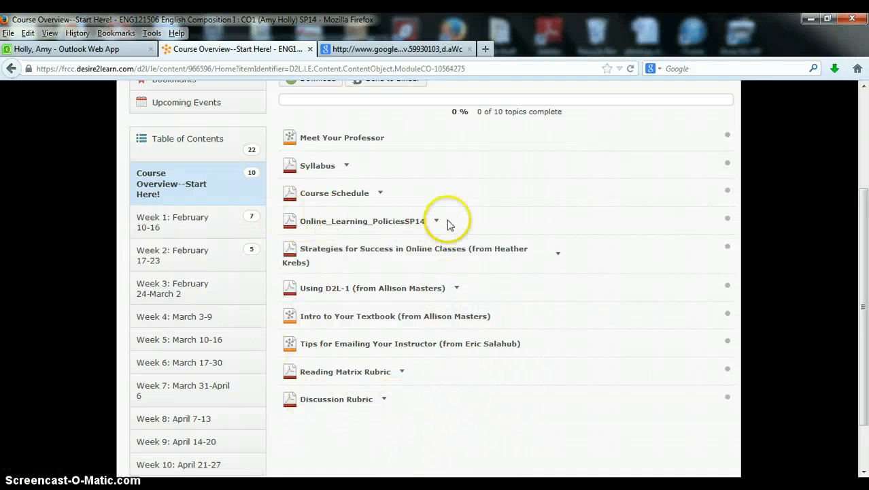
{"action": "mouse_move", "coordinate": [456, 226]}
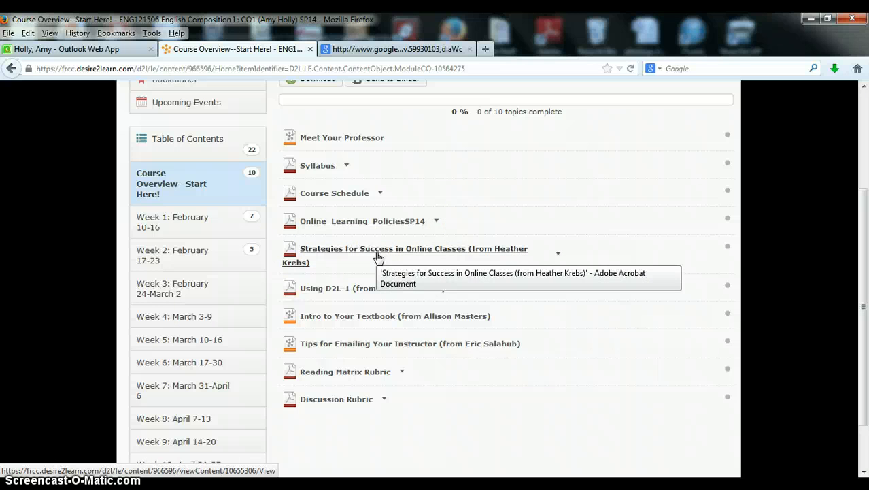
{"action": "mouse_move", "coordinate": [368, 302]}
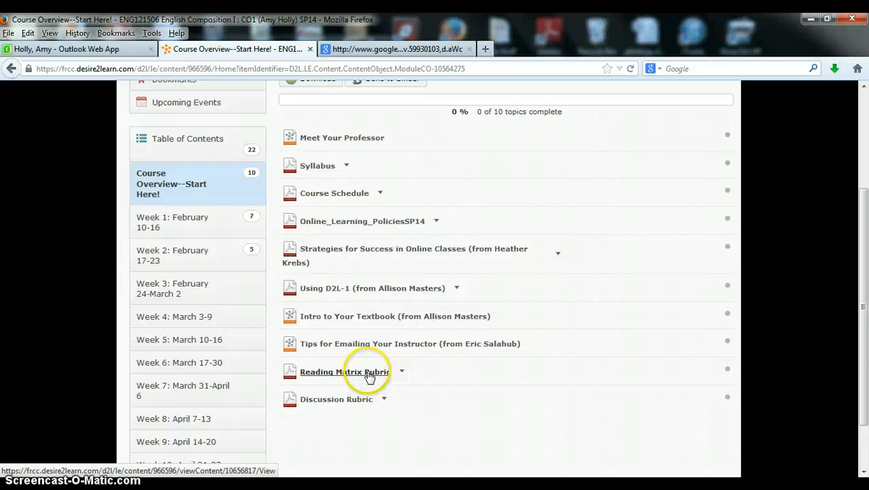
{"action": "mouse_move", "coordinate": [422, 378]}
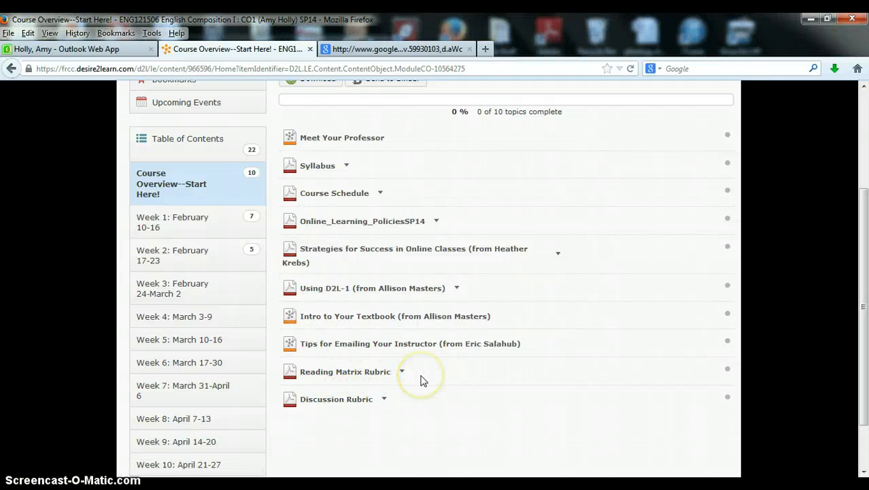
{"action": "mouse_move", "coordinate": [422, 375]}
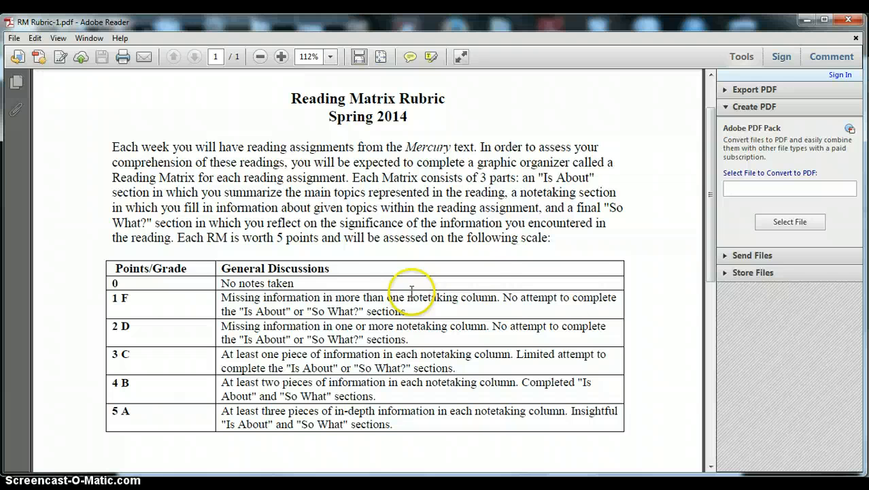
{"action": "mouse_move", "coordinate": [506, 296]}
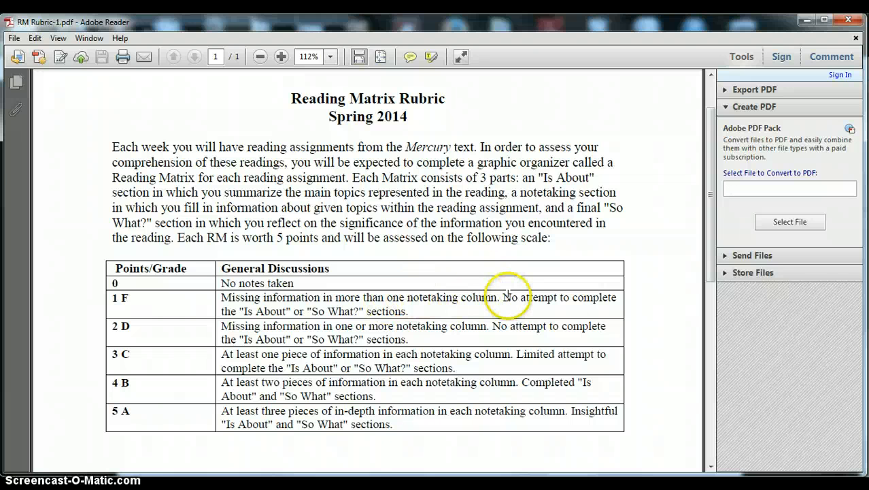
{"action": "mouse_move", "coordinate": [379, 430]}
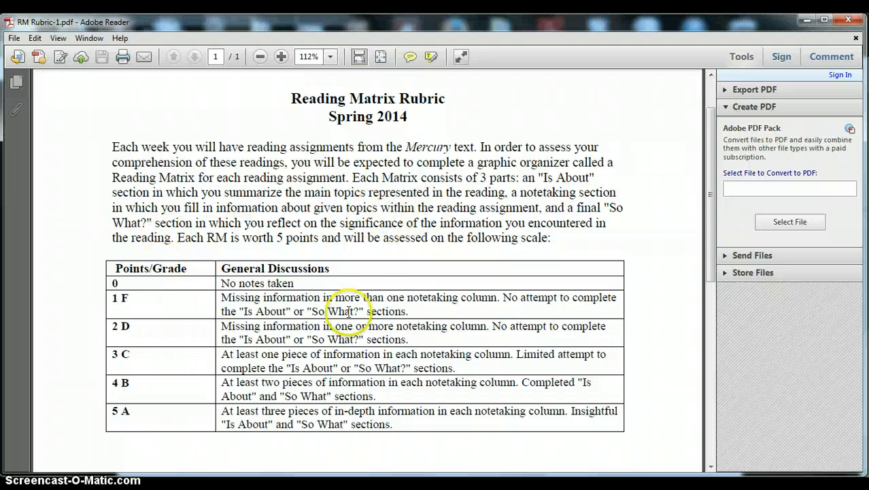
{"action": "mouse_move", "coordinate": [143, 406]}
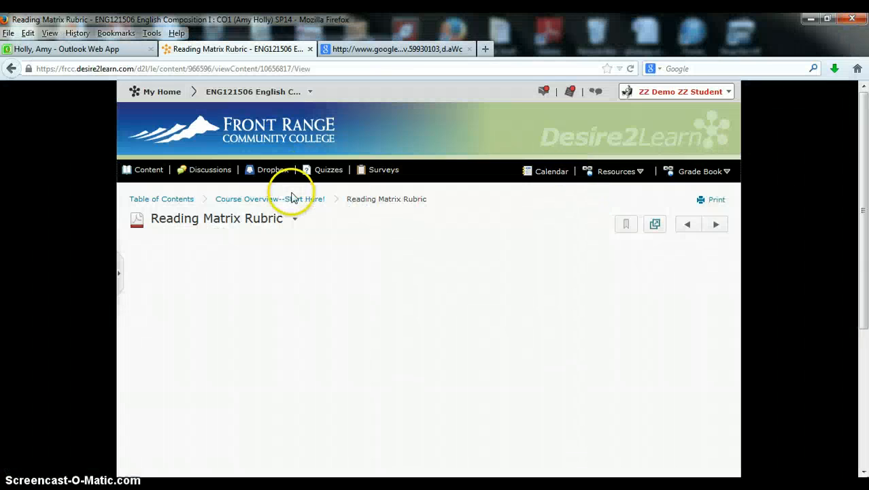
Back in the Course Overview module, launch the Discussion Rubric PDF.
{"action": "left_click", "coordinate": [269, 199]}
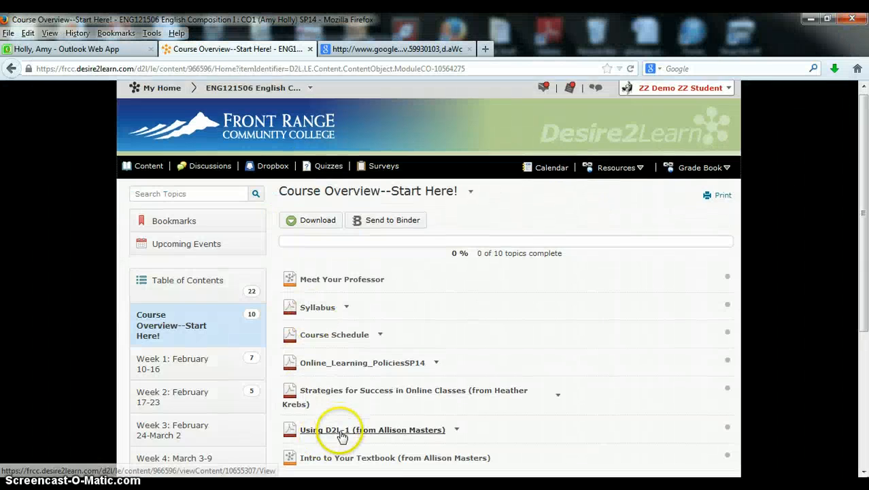
{"action": "left_click", "coordinate": [343, 430]}
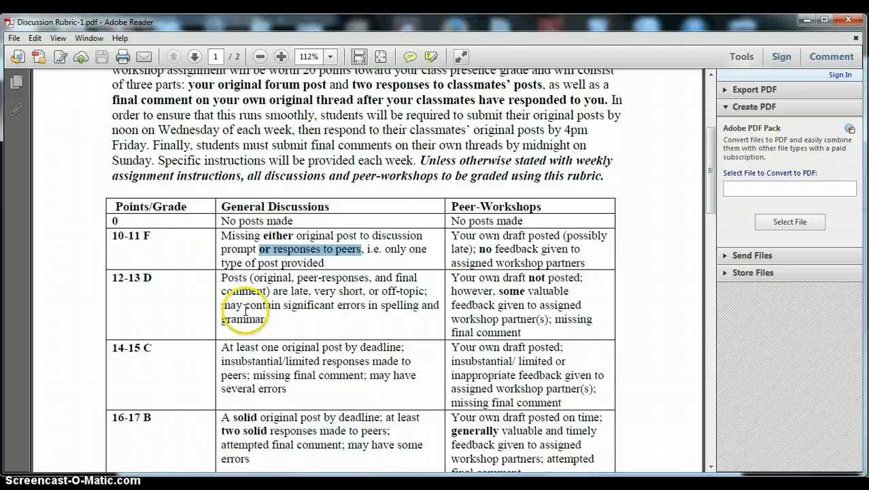
Read the Discussion & Peer-Workshop Rubric's grading scale, then return to the posting deadlines at top.
{"action": "scroll", "scroll_direction": "down", "scroll_amount": 3}
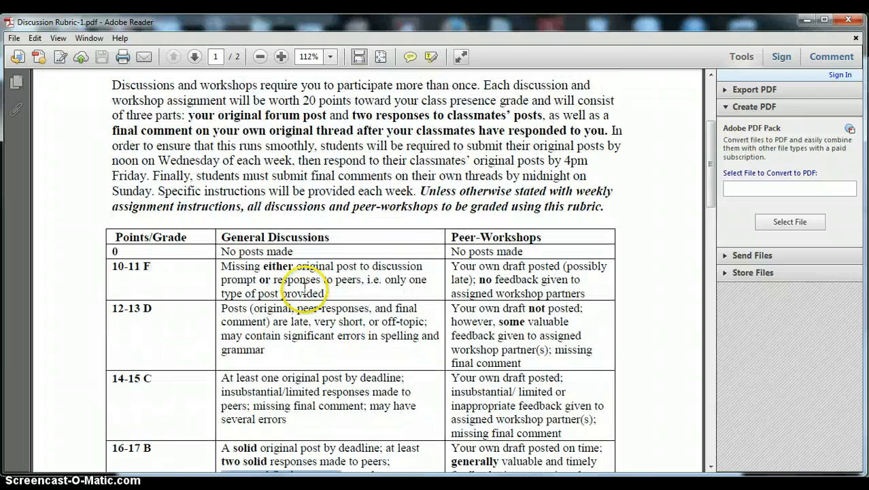
{"action": "scroll", "scroll_direction": "up", "scroll_amount": 3}
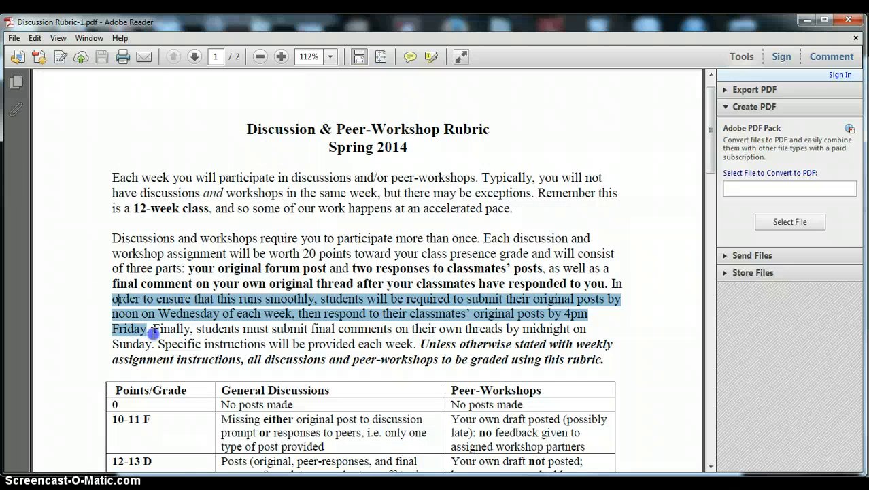
{"action": "mouse_move", "coordinate": [686, 359]}
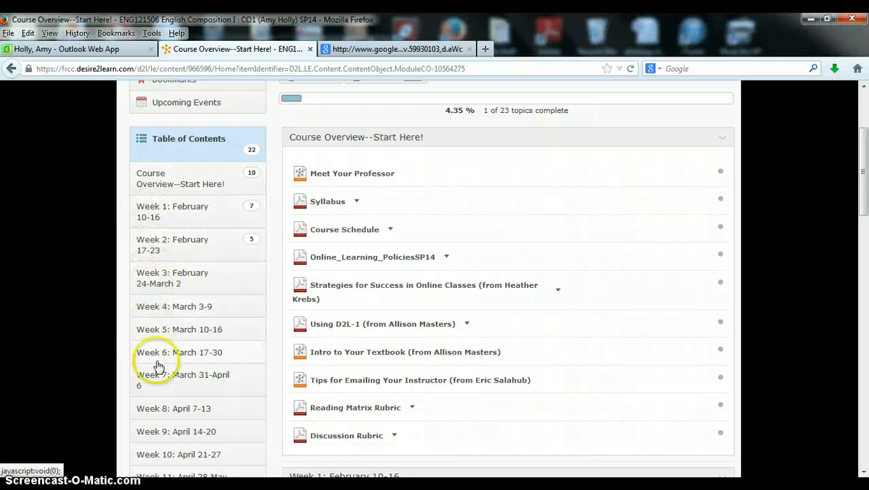
Show the Week 1: February 10-16 module's seven topics and launch its Summary Essay assignment.
{"action": "left_click", "coordinate": [171, 212]}
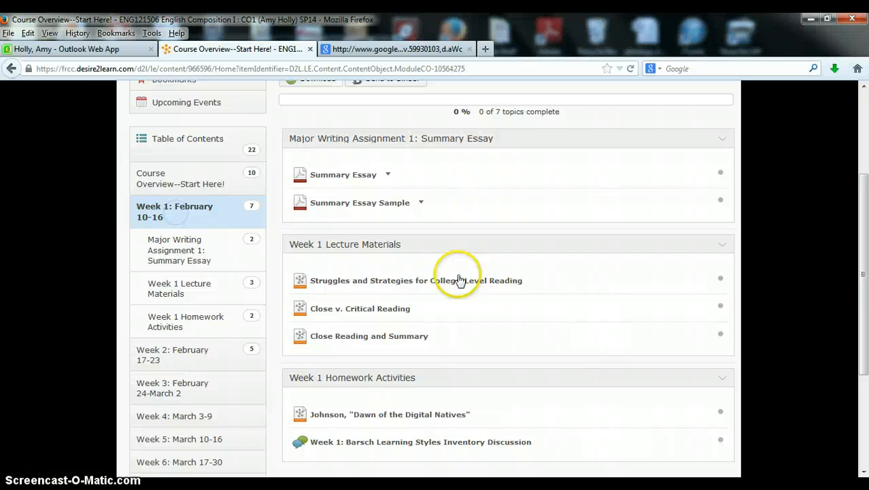
{"action": "mouse_move", "coordinate": [171, 272]}
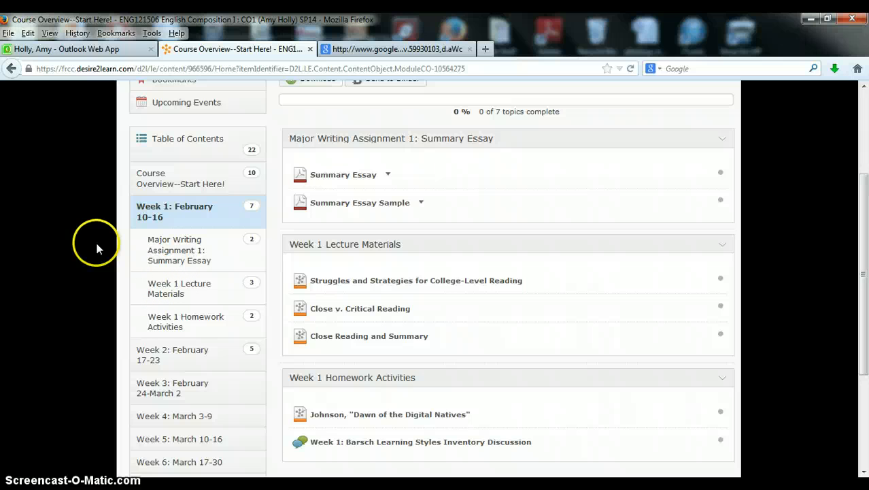
{"action": "mouse_move", "coordinate": [142, 253]}
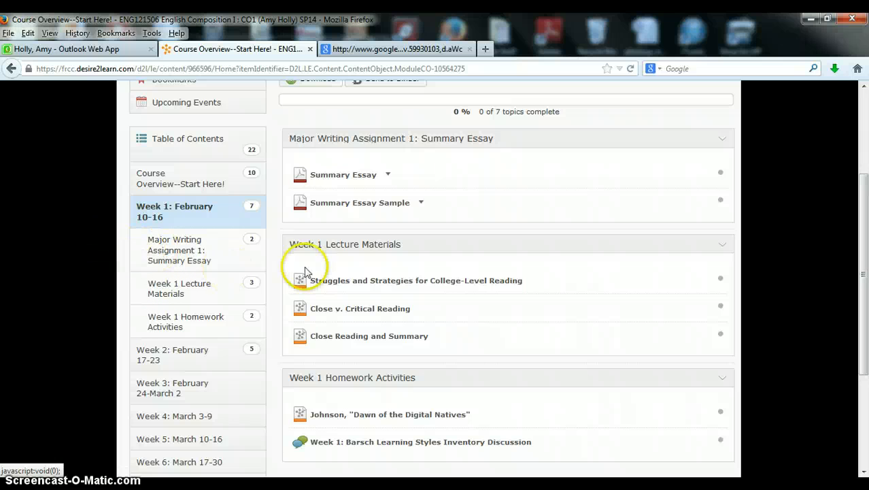
{"action": "mouse_move", "coordinate": [359, 202]}
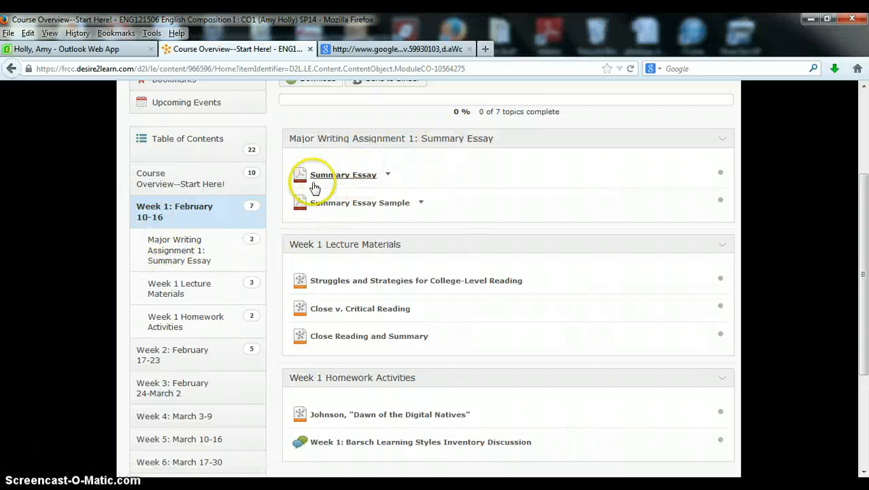
{"action": "left_click", "coordinate": [342, 174]}
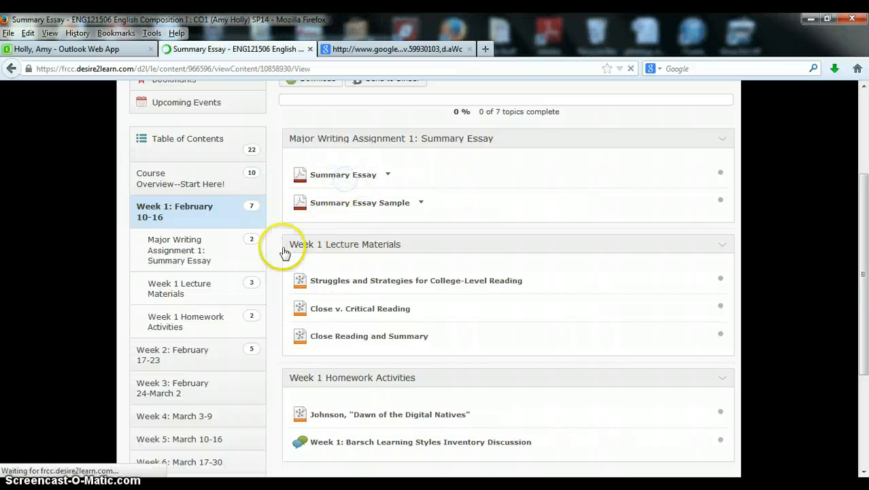
Scroll through the Summary Essay PDF's purpose, strategies, format and due date in Adobe Reader.
{"action": "left_click", "coordinate": [342, 175]}
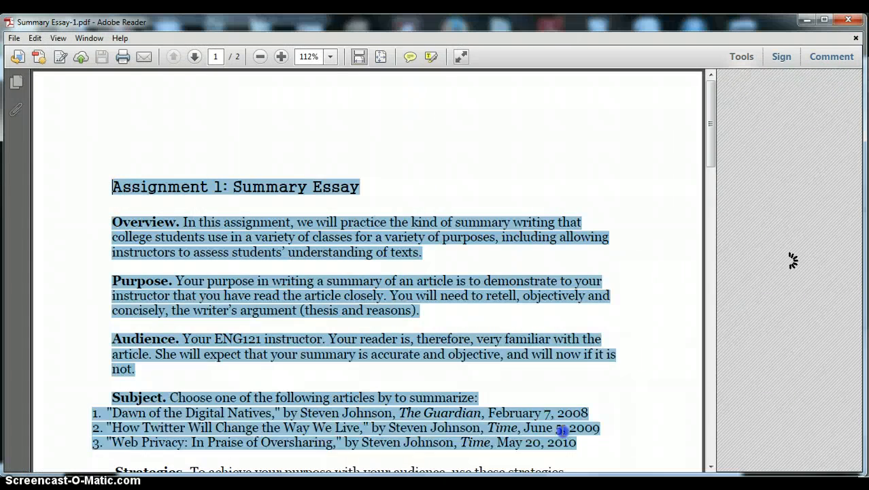
{"action": "scroll", "scroll_direction": "down", "scroll_amount": 3}
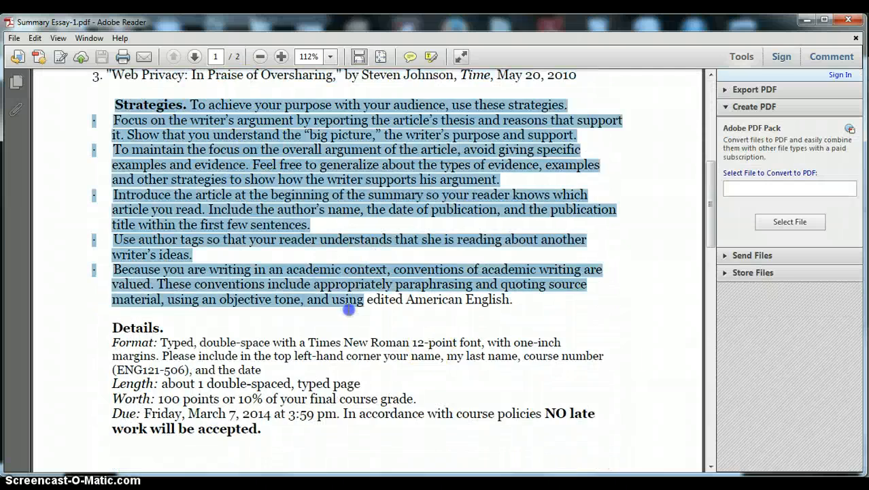
{"action": "scroll", "scroll_direction": "down", "scroll_amount": 3}
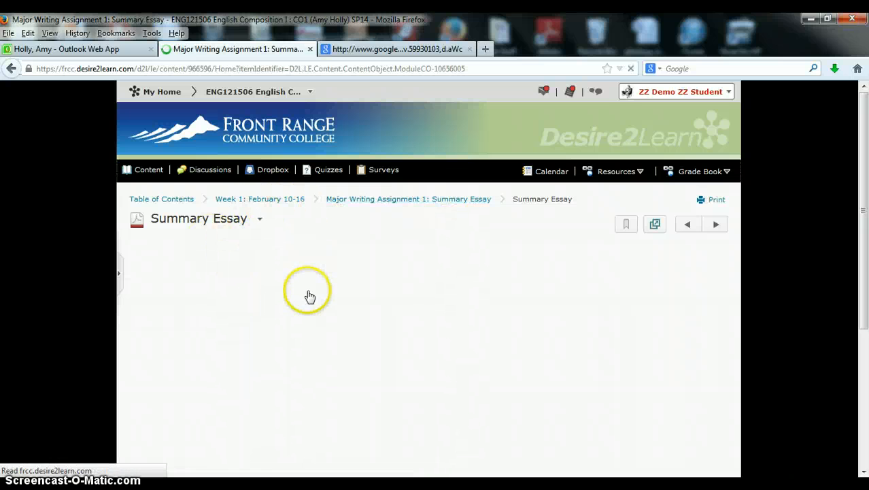
View the Summary Essay Sample, return to Week 1, and open the 'Struggles and Strategies for College-Level Reading' lecture.
{"action": "left_click", "coordinate": [310, 296]}
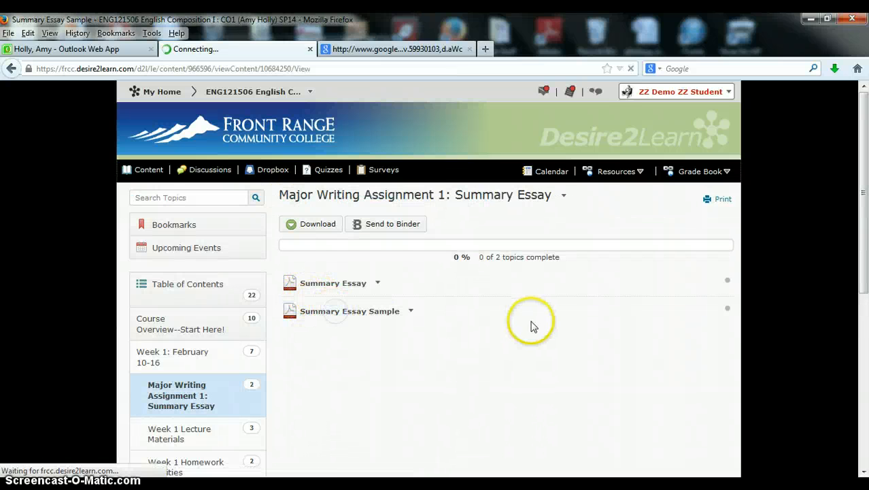
{"action": "left_click", "coordinate": [350, 310]}
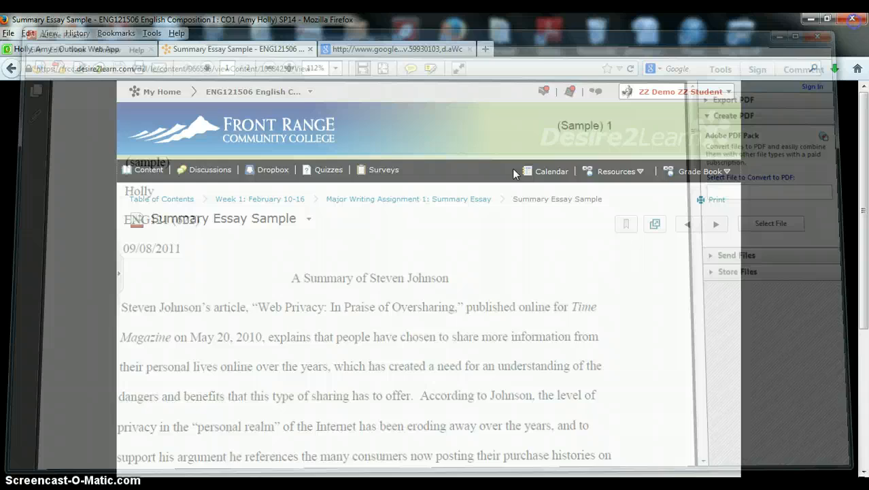
{"action": "left_click", "coordinate": [259, 198]}
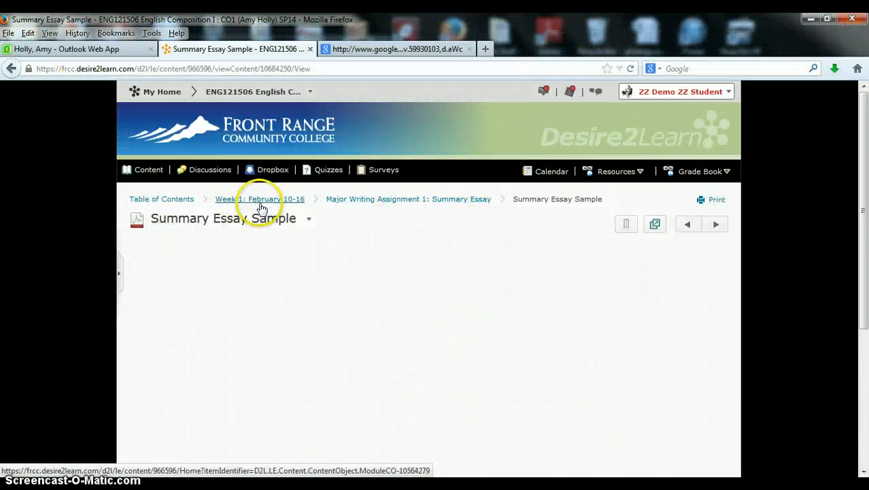
{"action": "left_click", "coordinate": [259, 198]}
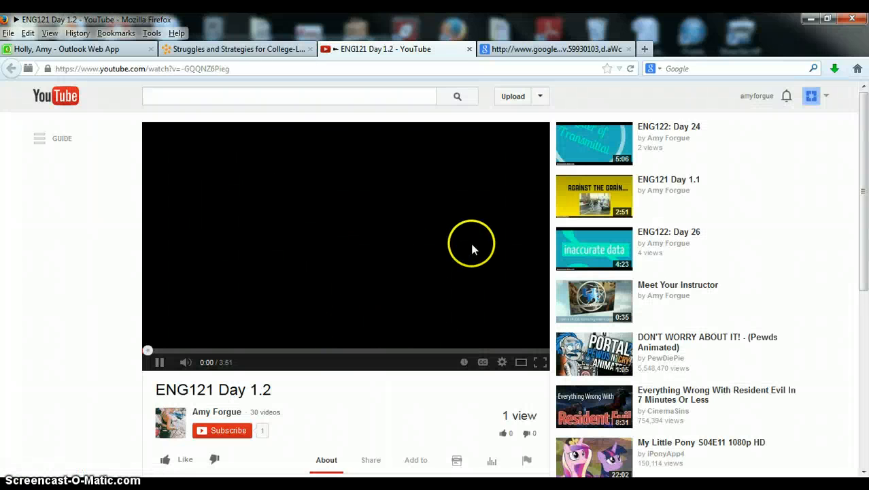
Close the ENG121 Day 1.2 YouTube tab to get back to the Week 1 module page.
{"action": "left_click", "coordinate": [238, 49]}
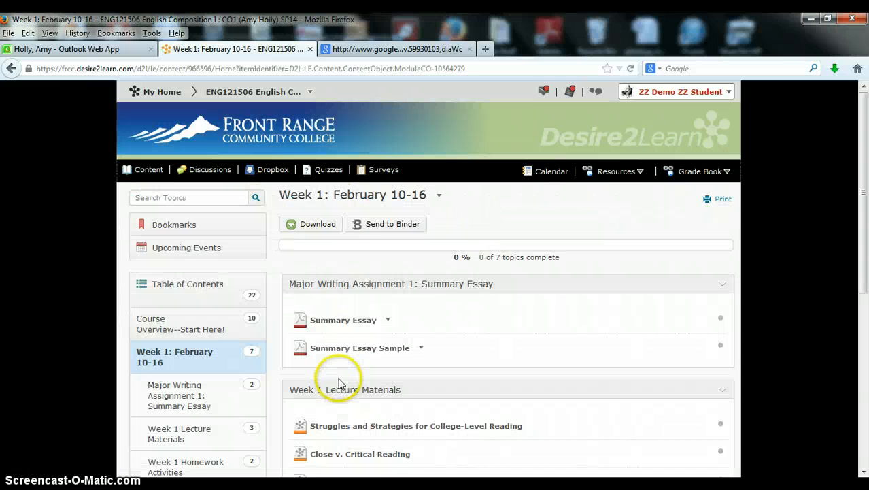
From Week 1 Homework Activities, open the Barsch Learning Styles Inventory Discussion and scroll to statement 12.
{"action": "scroll", "scroll_direction": "down", "scroll_amount": 3}
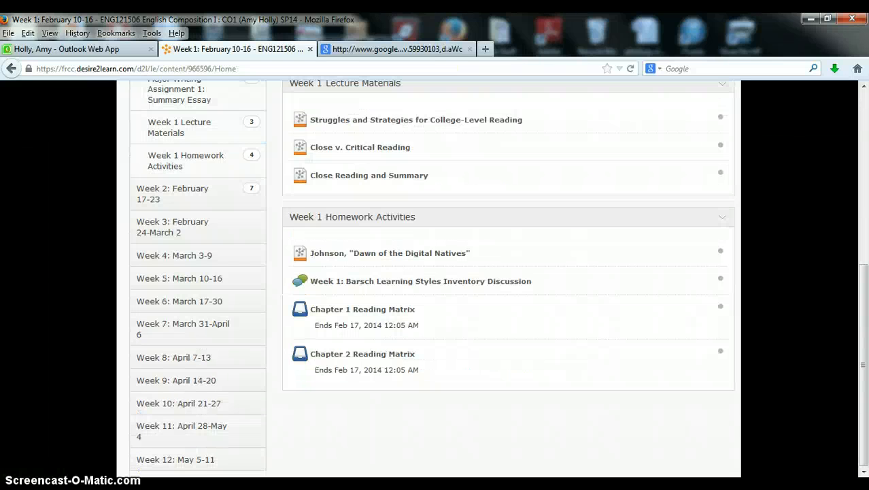
{"action": "mouse_move", "coordinate": [362, 251]}
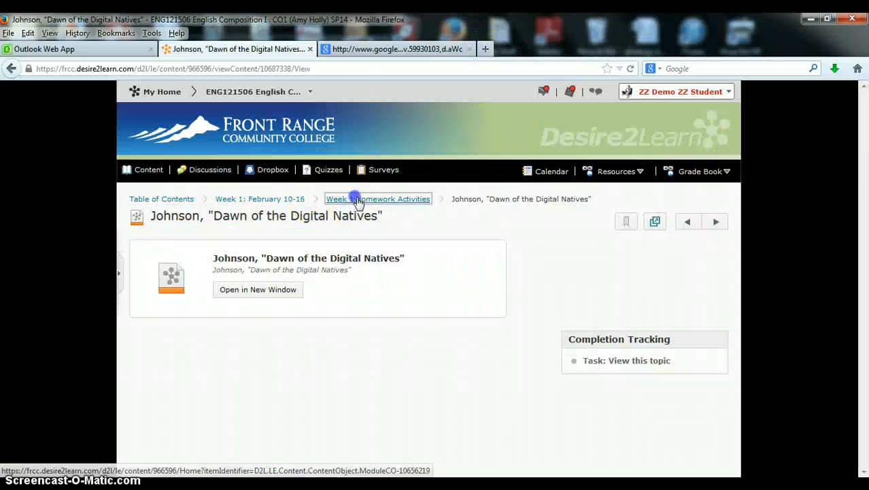
{"action": "left_click", "coordinate": [378, 198]}
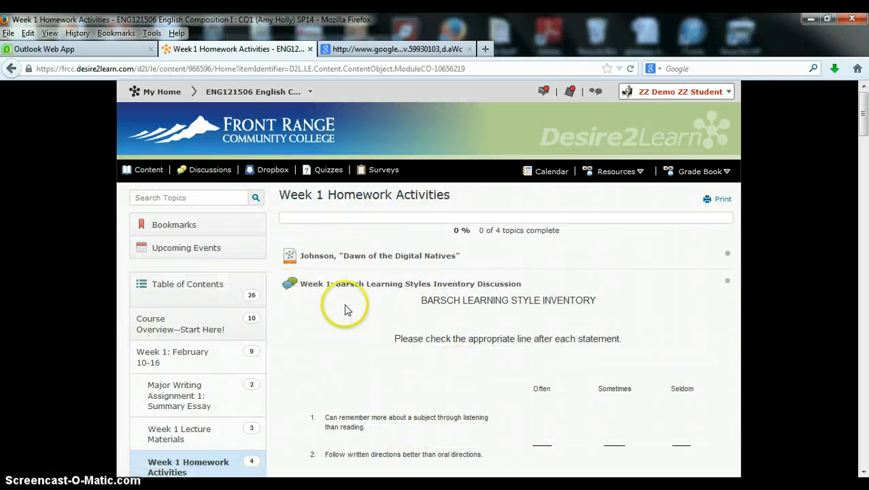
{"action": "left_click", "coordinate": [411, 285]}
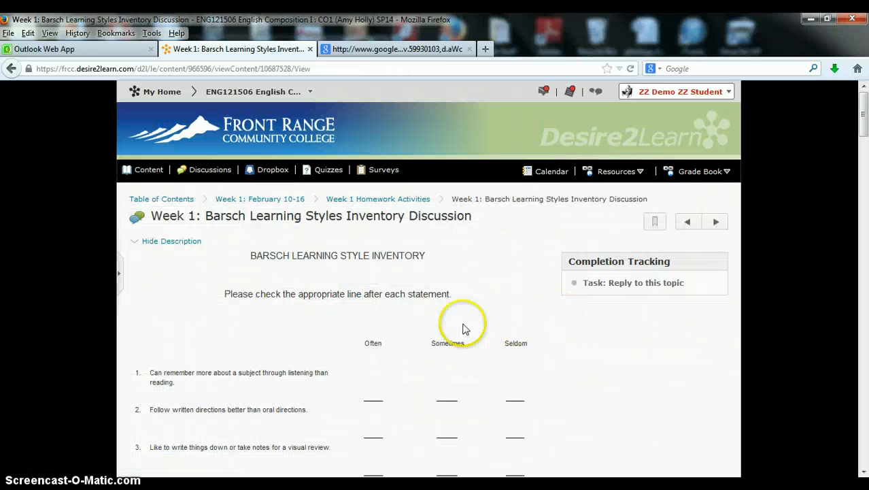
{"action": "scroll", "scroll_direction": "down", "scroll_amount": 3}
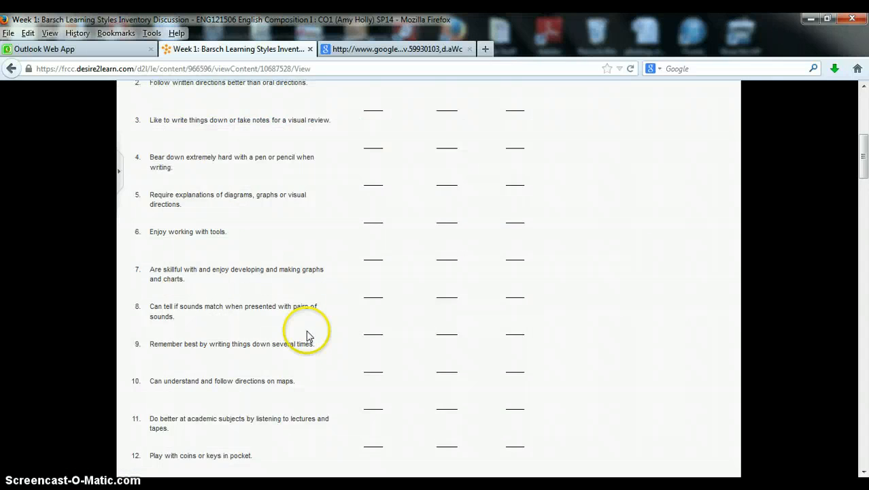
Finish reviewing the Barsch discussion and go back to the Week 1 Homework Activities list.
{"action": "scroll", "scroll_direction": "down", "scroll_amount": 3}
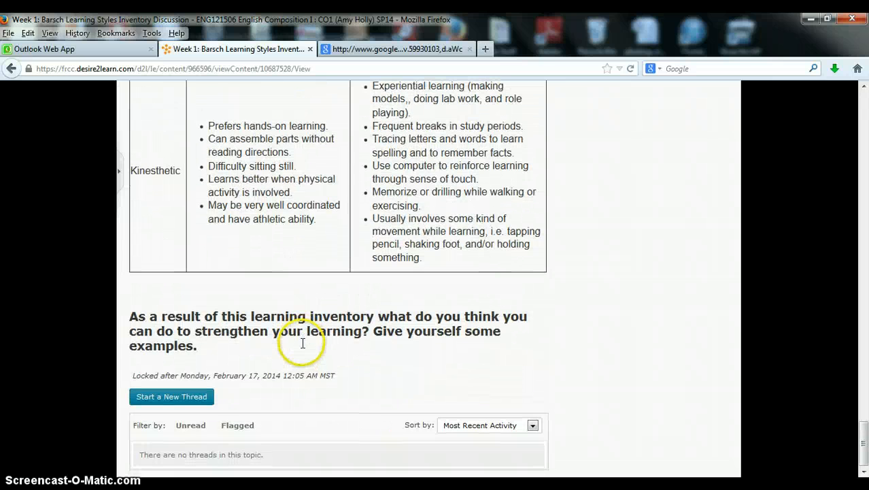
{"action": "mouse_move", "coordinate": [664, 386]}
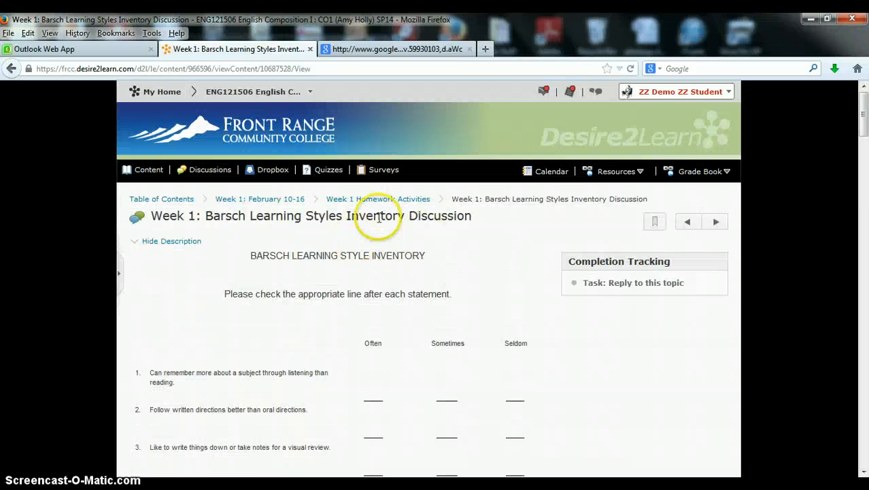
{"action": "left_click", "coordinate": [378, 198]}
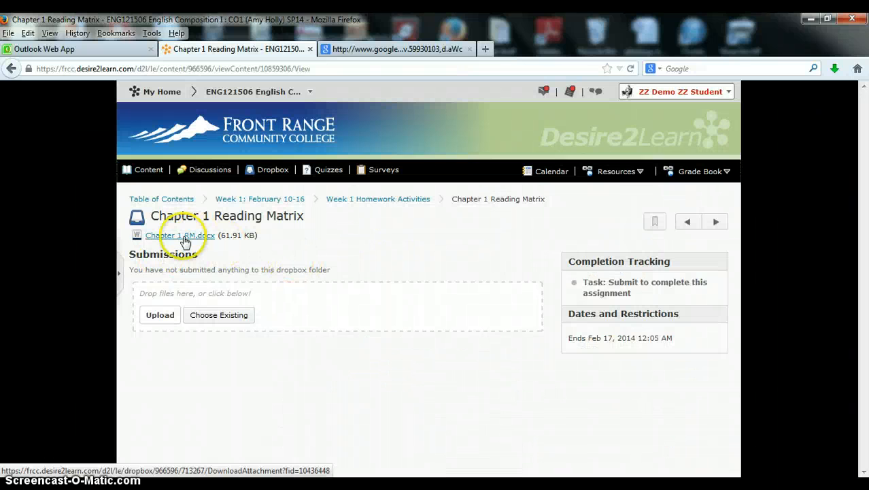
Download and open the Chapter 1 RM.docx reading matrix form in Microsoft Word.
{"action": "left_click", "coordinate": [179, 234]}
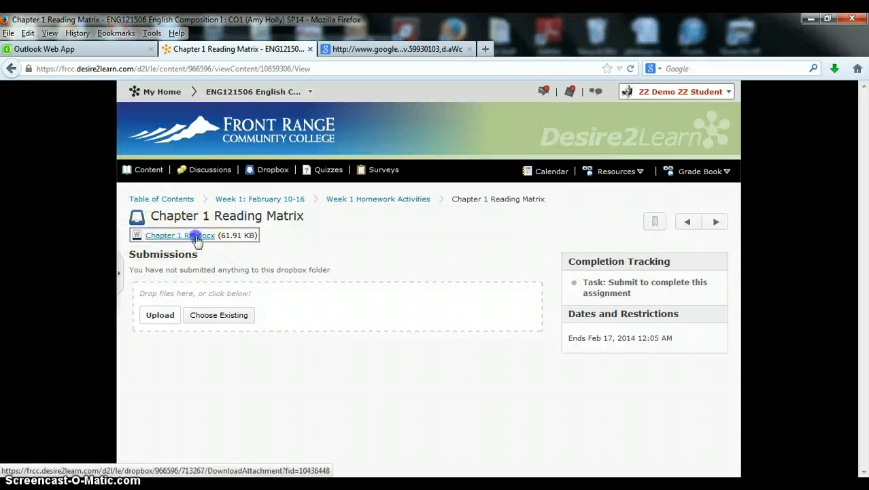
{"action": "left_click", "coordinate": [180, 234]}
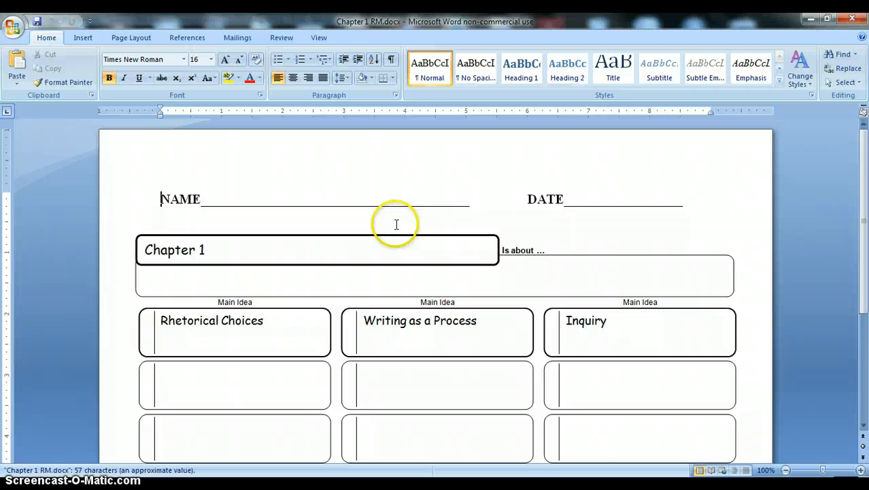
{"action": "mouse_move", "coordinate": [523, 311]}
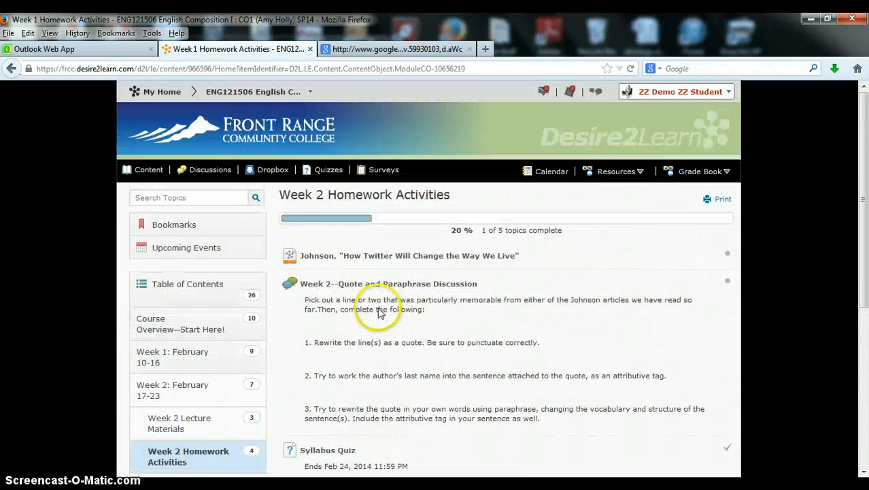
Browse the Quizzes list and the Dropbox submission folders, then return to Content.
{"action": "left_click", "coordinate": [329, 169]}
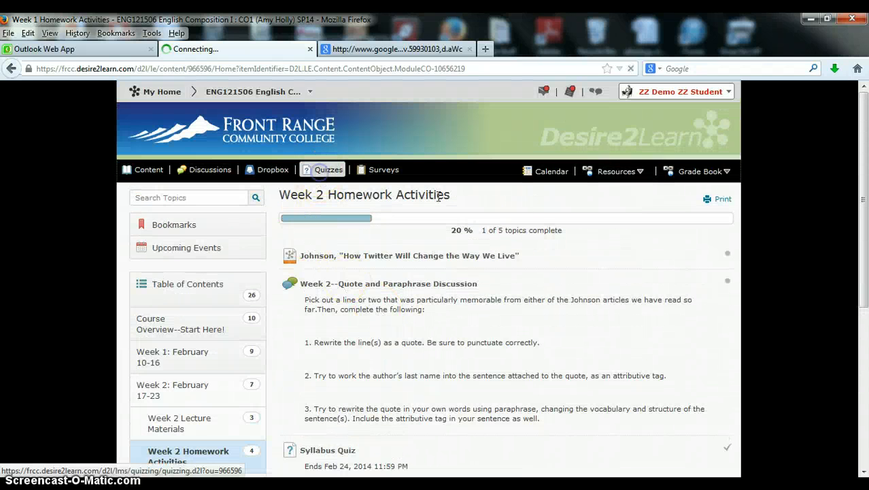
{"action": "left_click", "coordinate": [328, 168]}
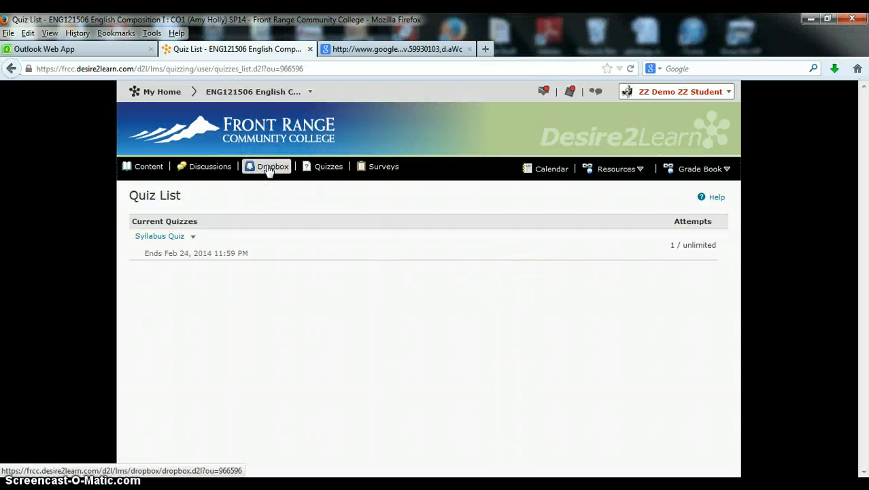
{"action": "left_click", "coordinate": [272, 166]}
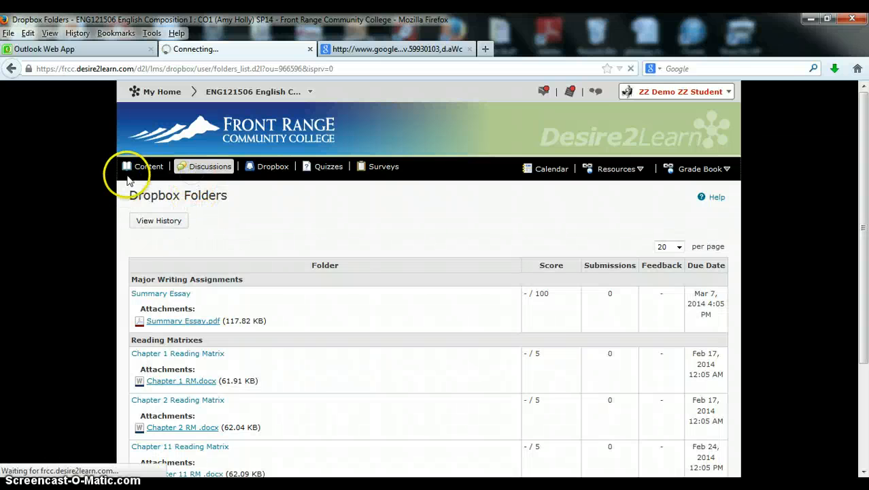
{"action": "left_click", "coordinate": [148, 166]}
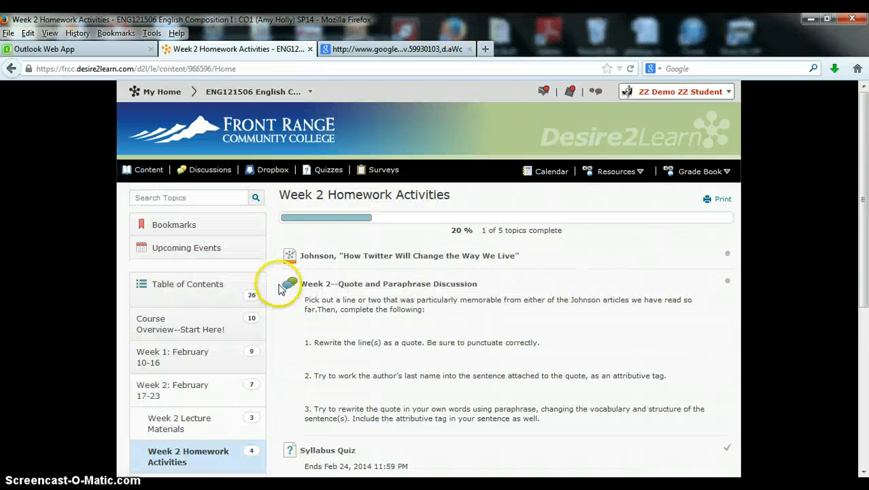
Reopen the Week 1: February 10-16 module and scroll through its materials.
{"action": "scroll", "scroll_direction": "down", "scroll_amount": 3}
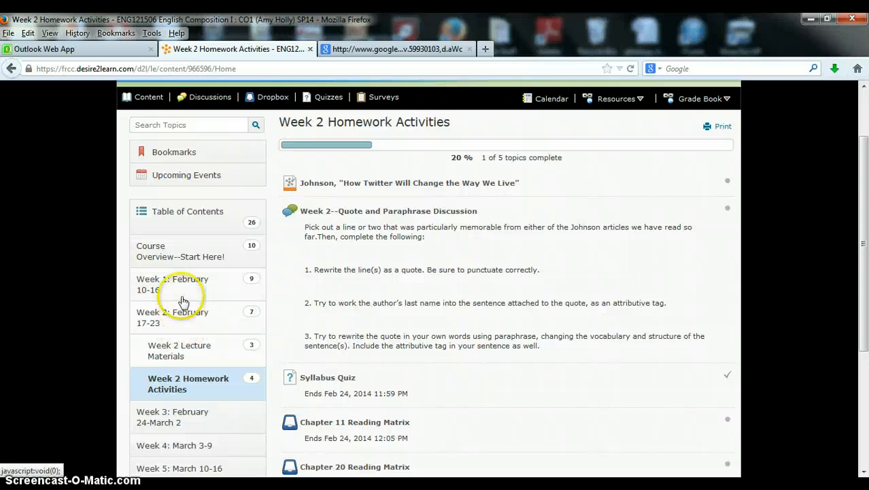
{"action": "left_click", "coordinate": [172, 284]}
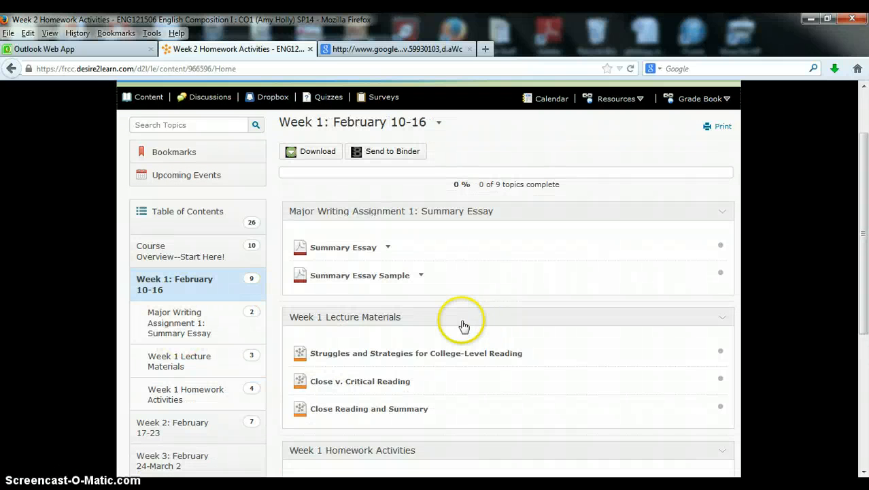
{"action": "scroll", "scroll_direction": "down", "scroll_amount": 3}
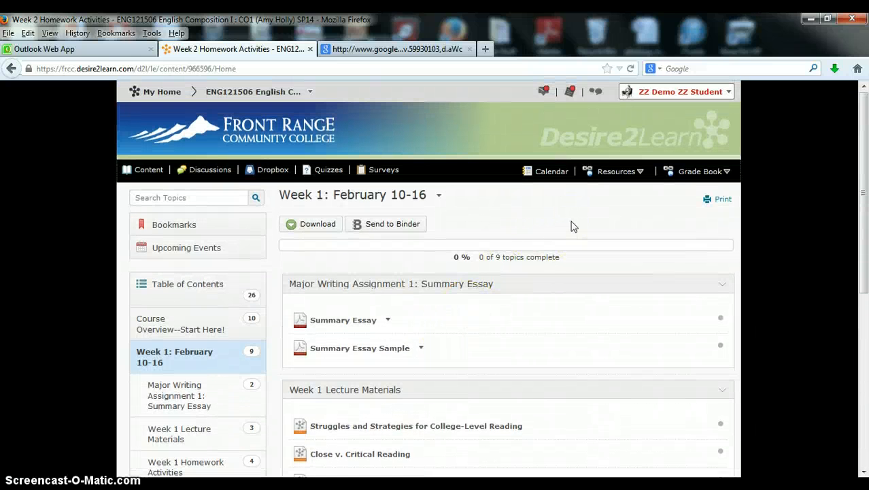
{"action": "left_click", "coordinate": [699, 171]}
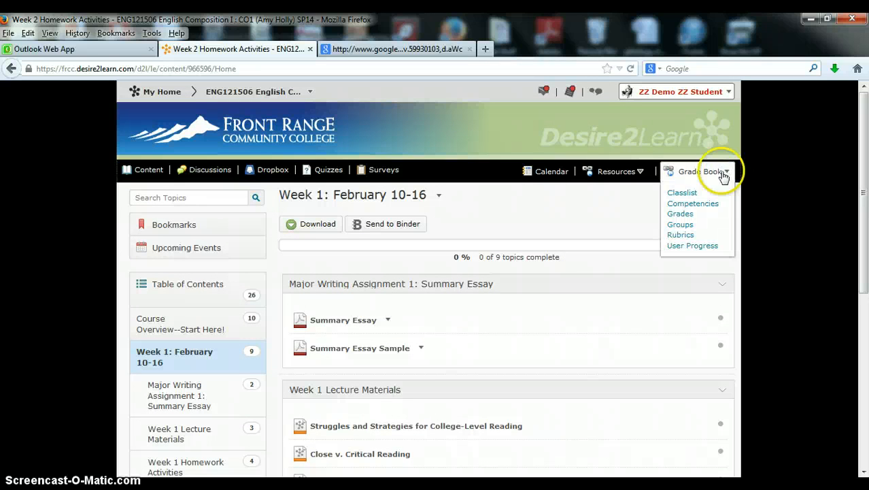
{"action": "mouse_move", "coordinate": [682, 175]}
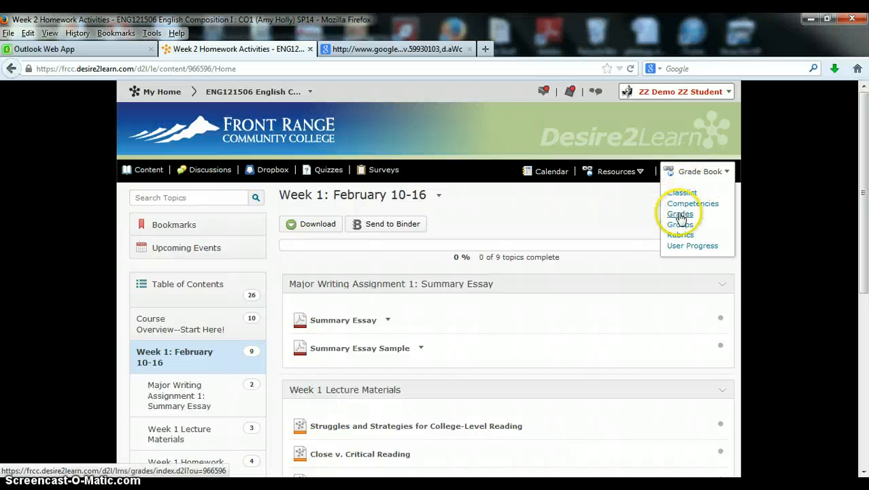
{"action": "left_click", "coordinate": [679, 213]}
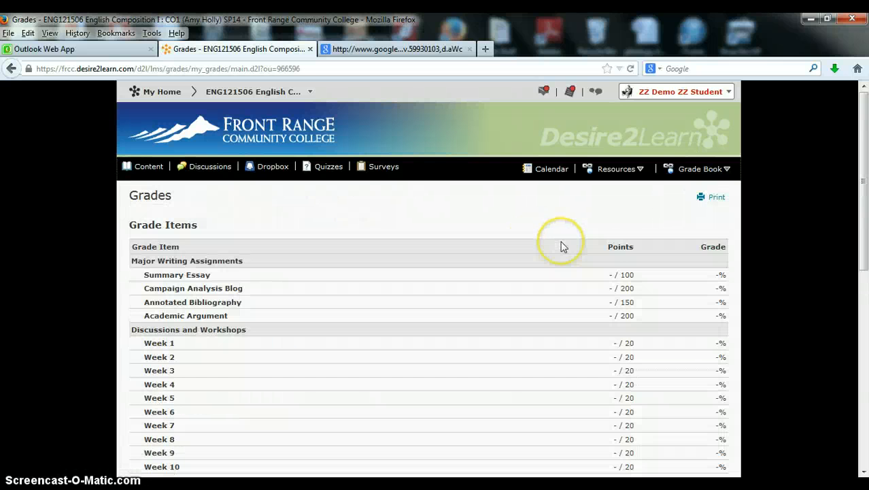
{"action": "mouse_move", "coordinate": [556, 284]}
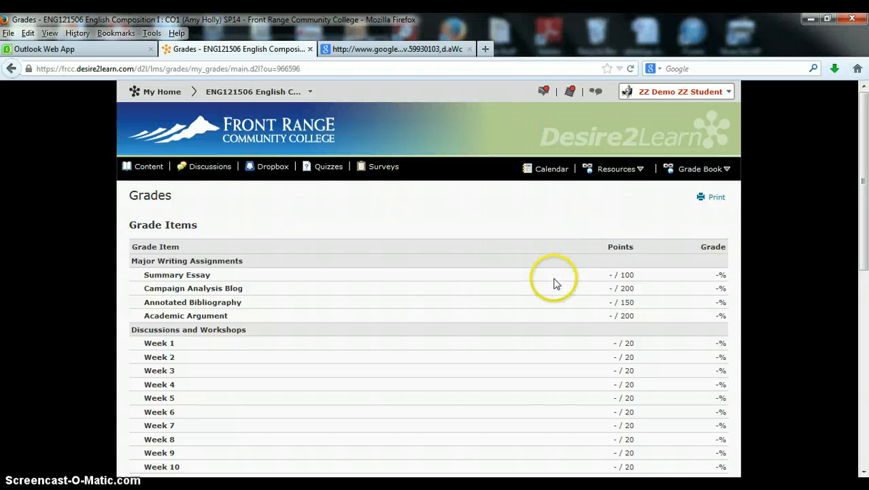
{"action": "scroll", "scroll_direction": "down", "scroll_amount": 3}
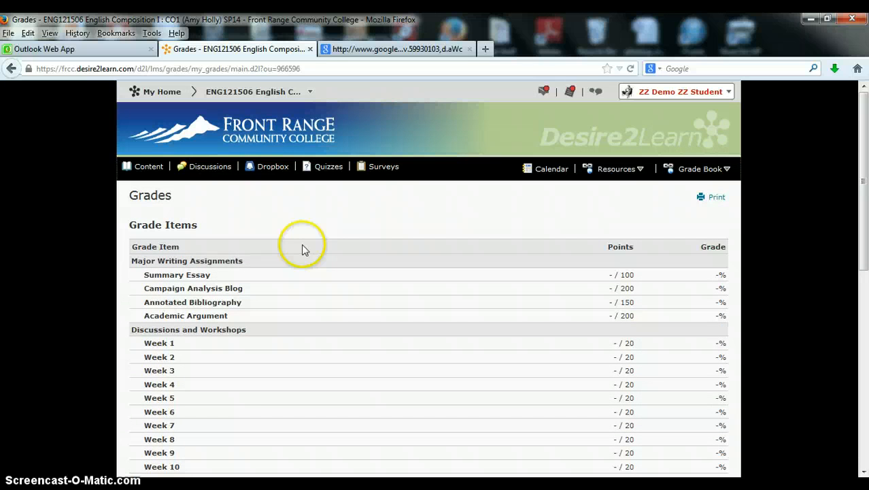
{"action": "mouse_move", "coordinate": [204, 286]}
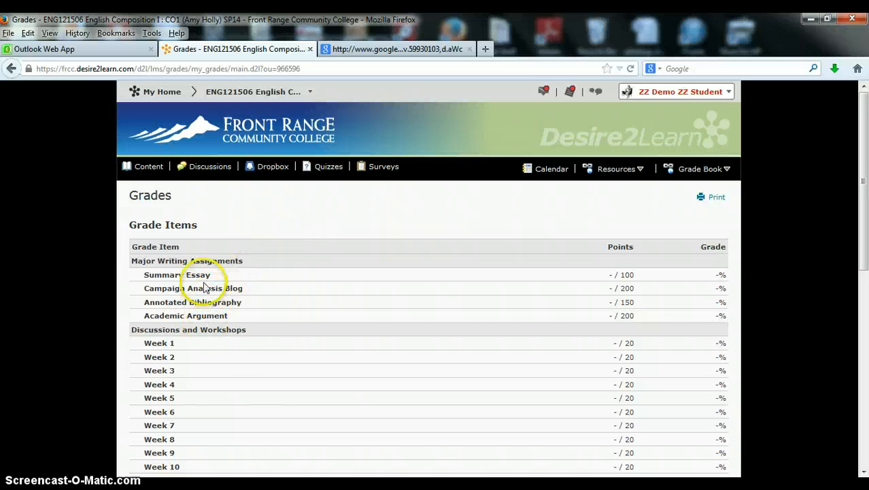
{"action": "scroll", "scroll_direction": "down", "scroll_amount": 3}
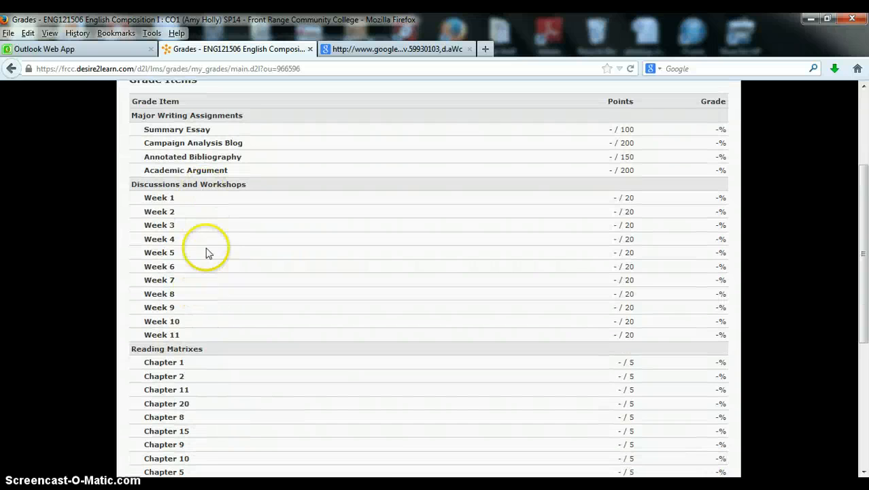
{"action": "mouse_move", "coordinate": [201, 317]}
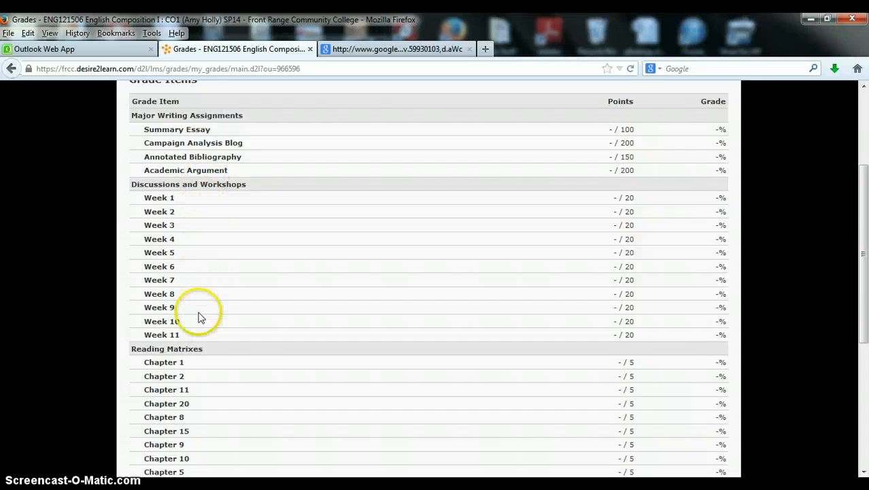
{"action": "scroll", "scroll_direction": "down", "scroll_amount": 3}
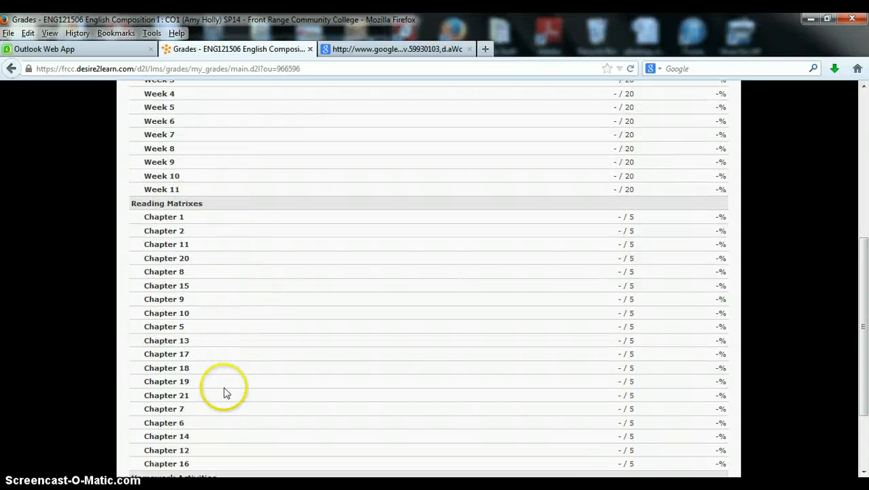
{"action": "scroll", "scroll_direction": "down", "scroll_amount": 3}
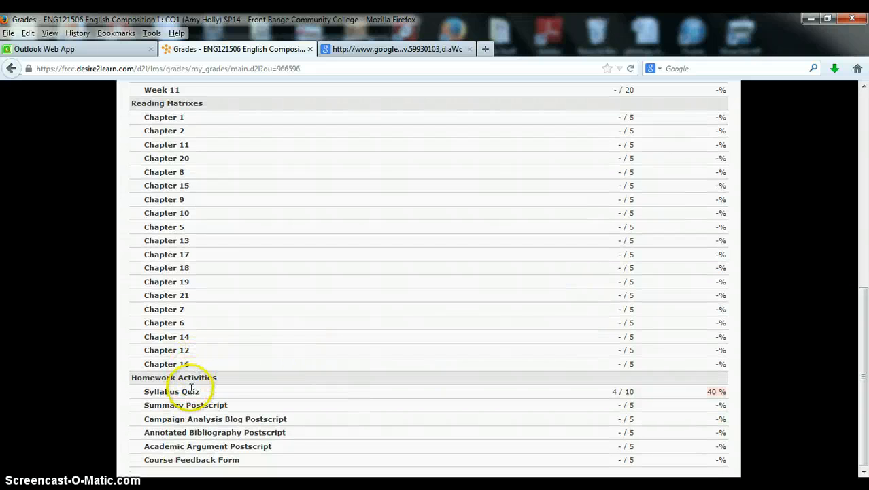
{"action": "mouse_move", "coordinate": [329, 417]}
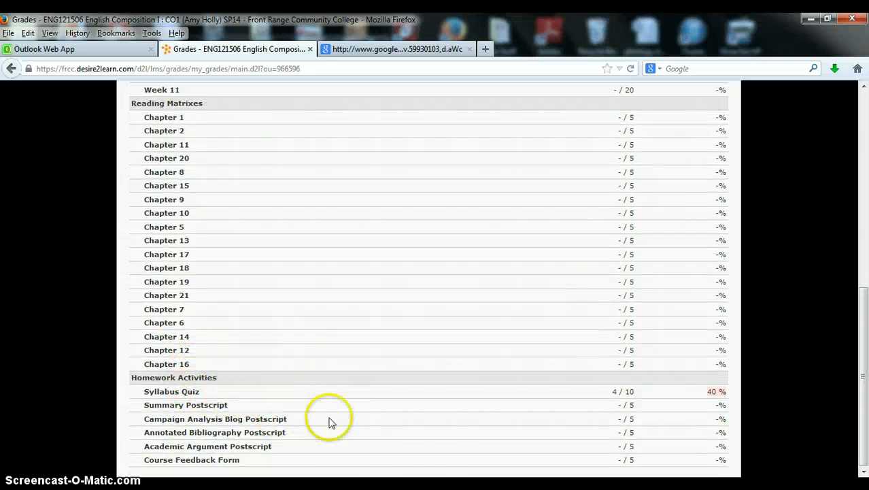
{"action": "mouse_move", "coordinate": [596, 435]}
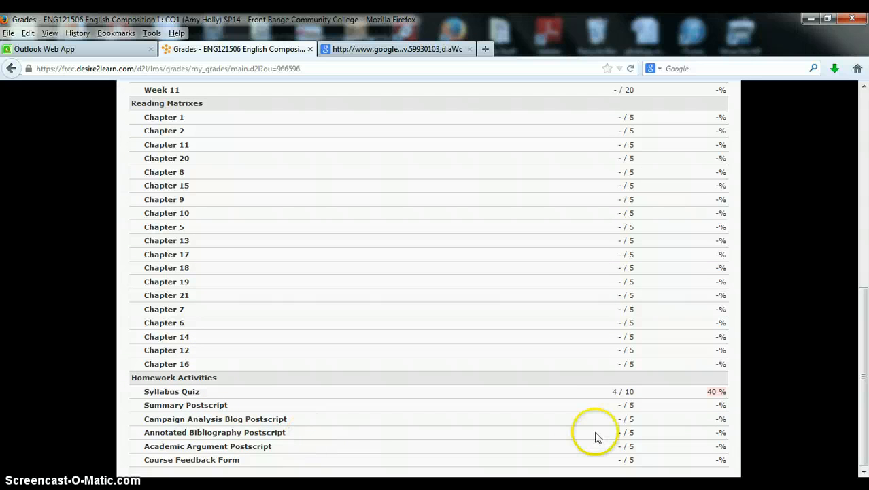
{"action": "mouse_move", "coordinate": [607, 397]}
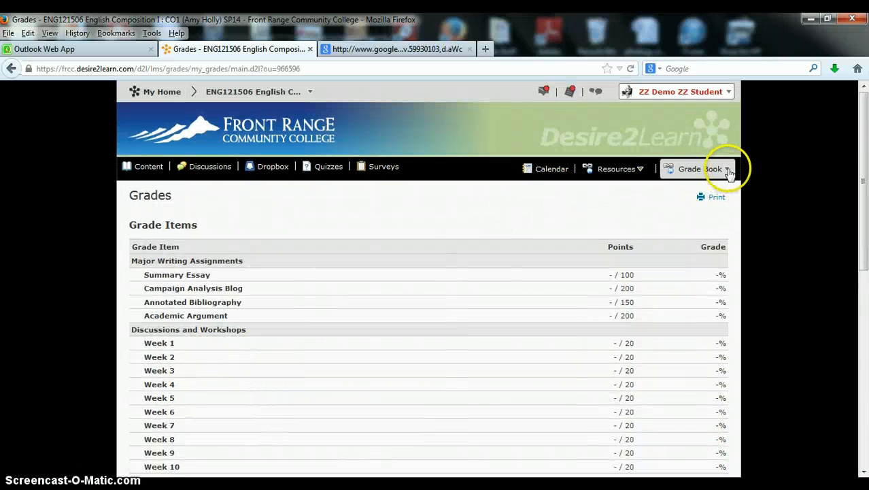
{"action": "left_click", "coordinate": [699, 168]}
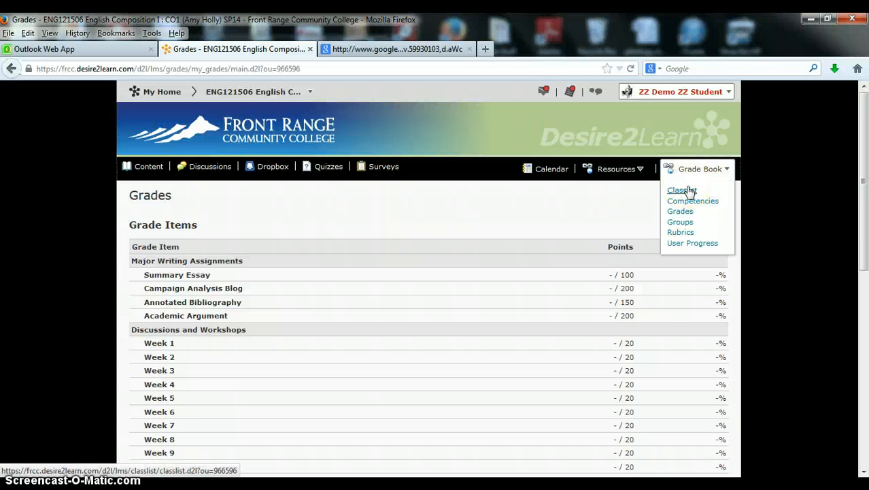
{"action": "left_click", "coordinate": [682, 190]}
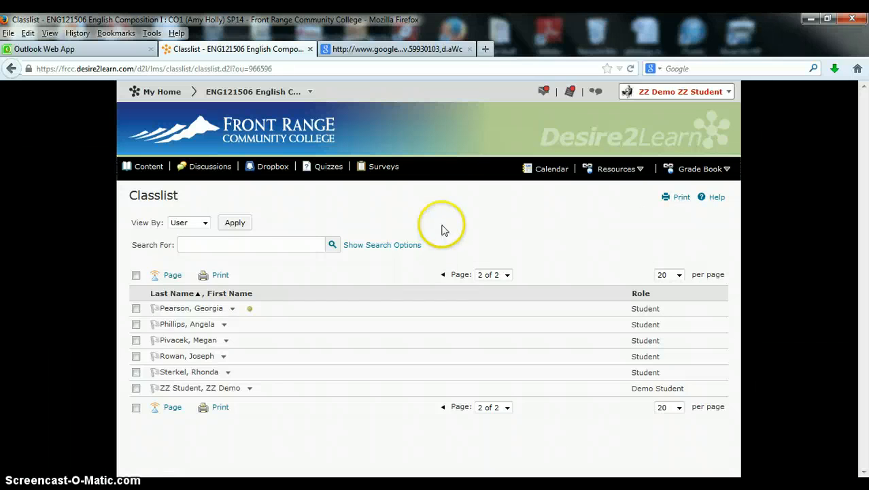
{"action": "mouse_move", "coordinate": [185, 308]}
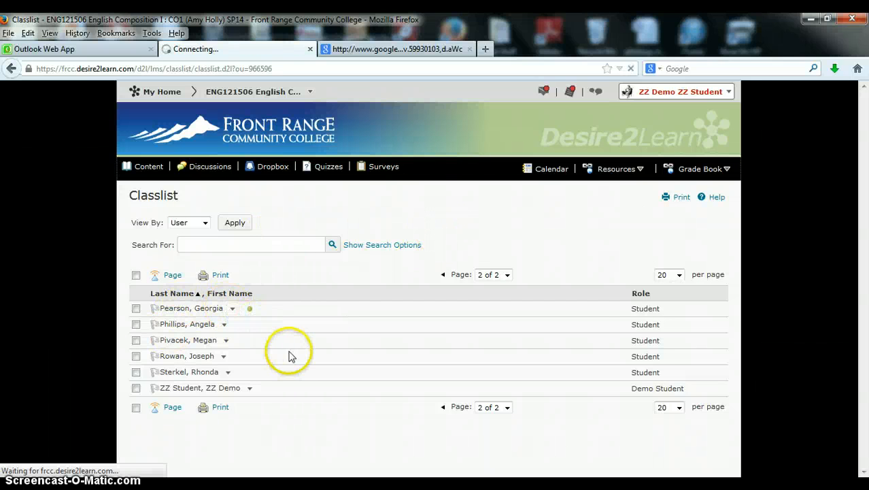
{"action": "left_click", "coordinate": [190, 307]}
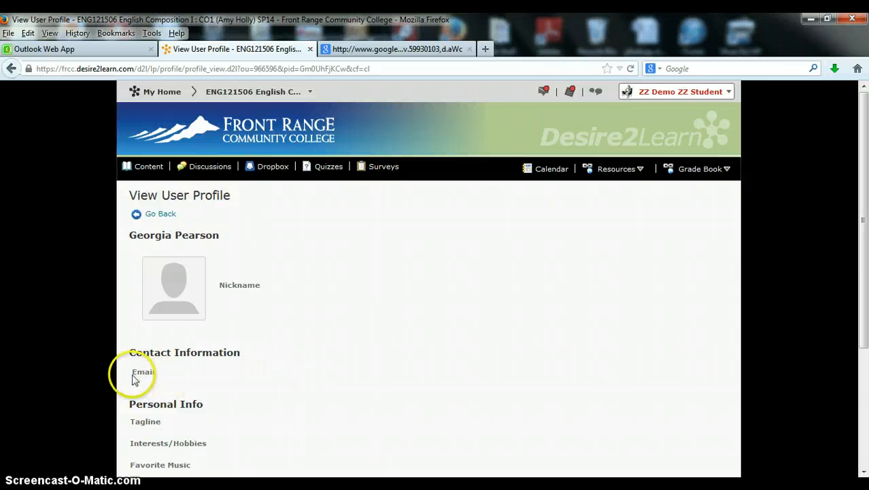
{"action": "mouse_move", "coordinate": [442, 370]}
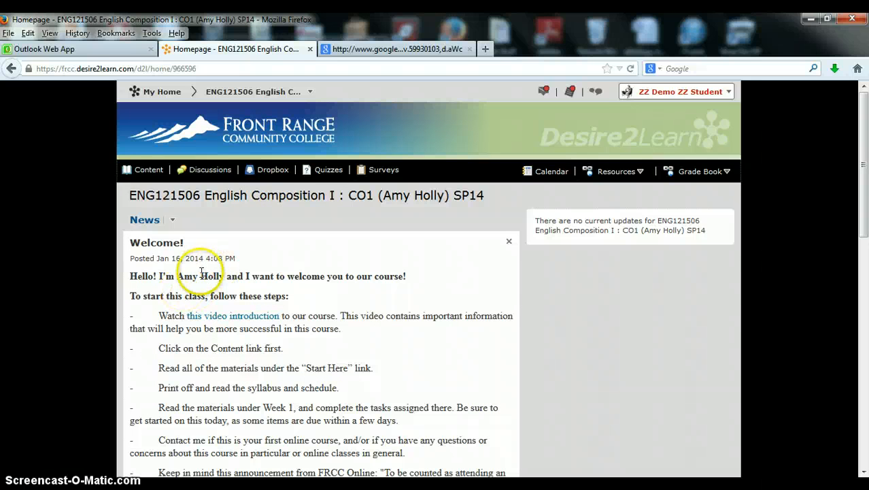
Browse Course Overview—Start Here! in Content and expand Week 1 in the Table of Contents.
{"action": "left_click", "coordinate": [233, 315]}
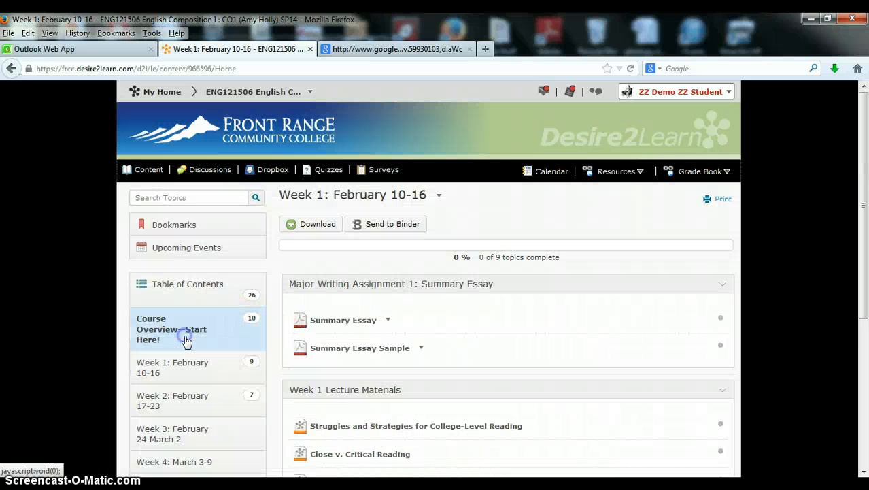
{"action": "left_click", "coordinate": [171, 328]}
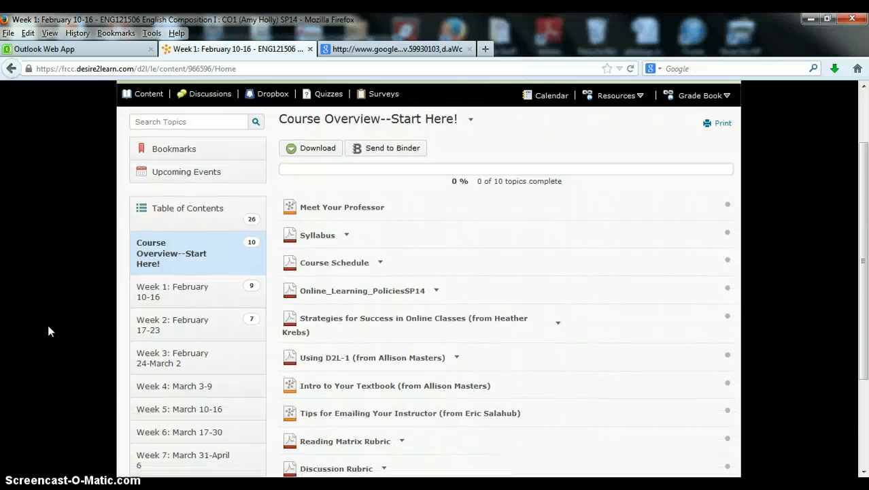
{"action": "scroll", "scroll_direction": "down", "scroll_amount": 3}
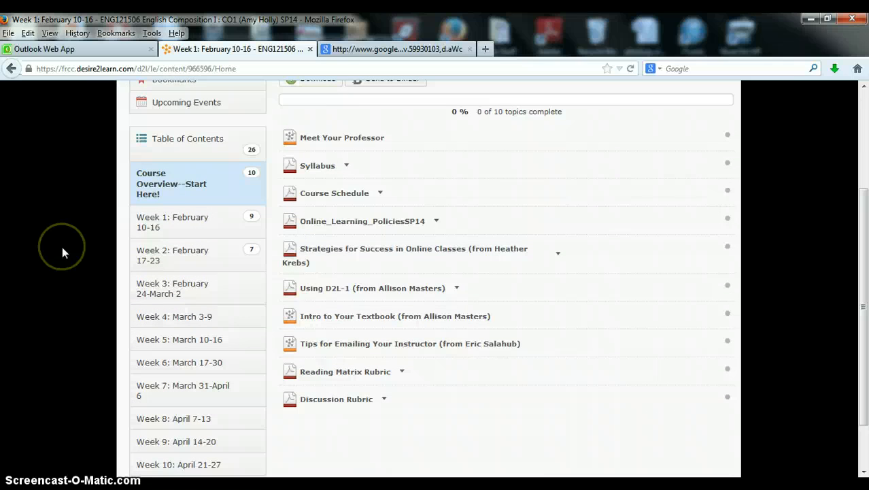
{"action": "left_click", "coordinate": [171, 222]}
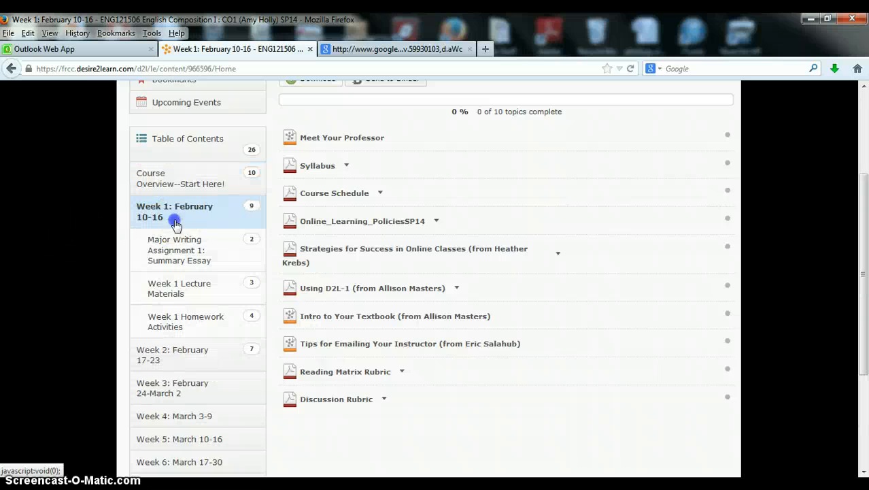
Open Week 1: February 10-16, then its Week 1 Homework Activities sub-module with the Barsch inventory.
{"action": "left_click", "coordinate": [179, 251]}
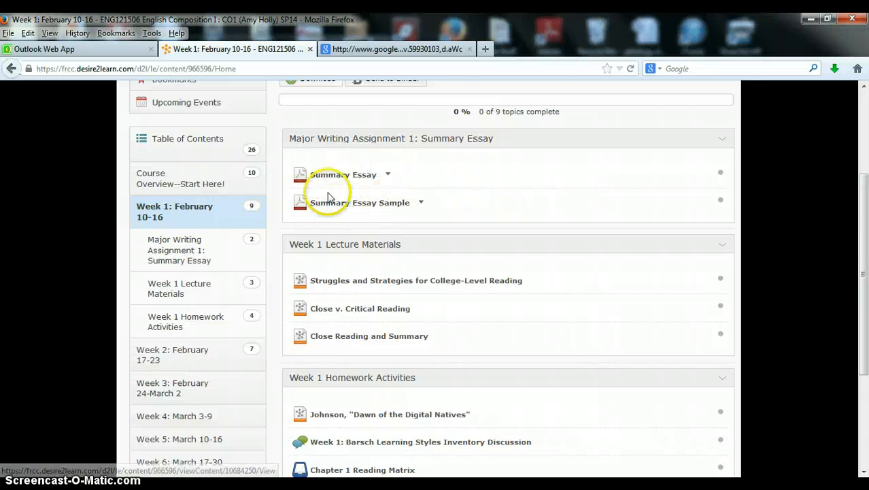
{"action": "scroll", "scroll_direction": "down", "scroll_amount": 3}
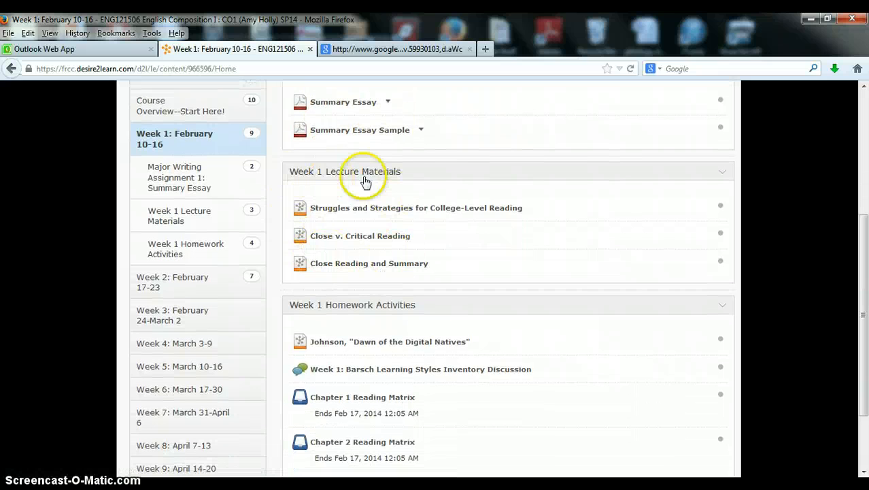
{"action": "mouse_move", "coordinate": [370, 278]}
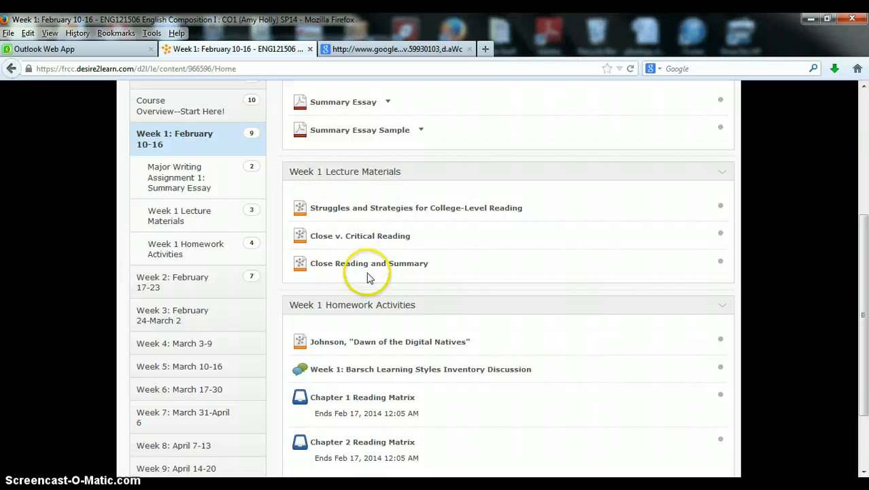
{"action": "mouse_move", "coordinate": [405, 288]}
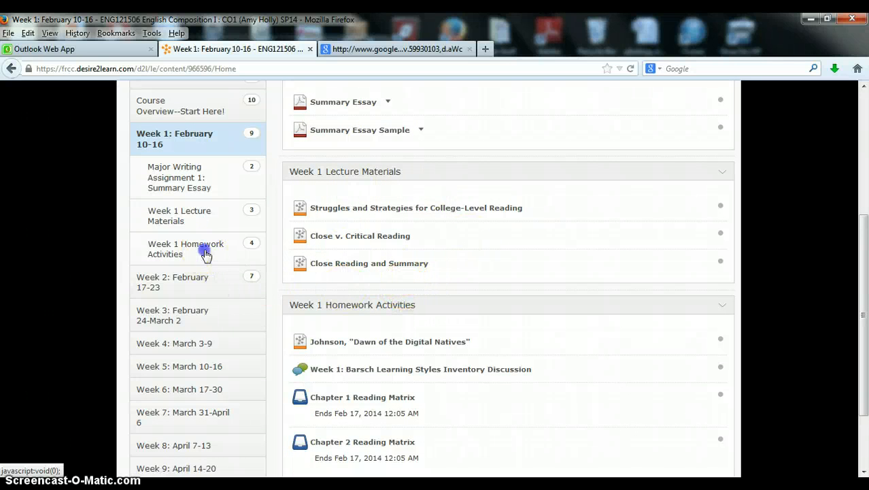
{"action": "left_click", "coordinate": [188, 247]}
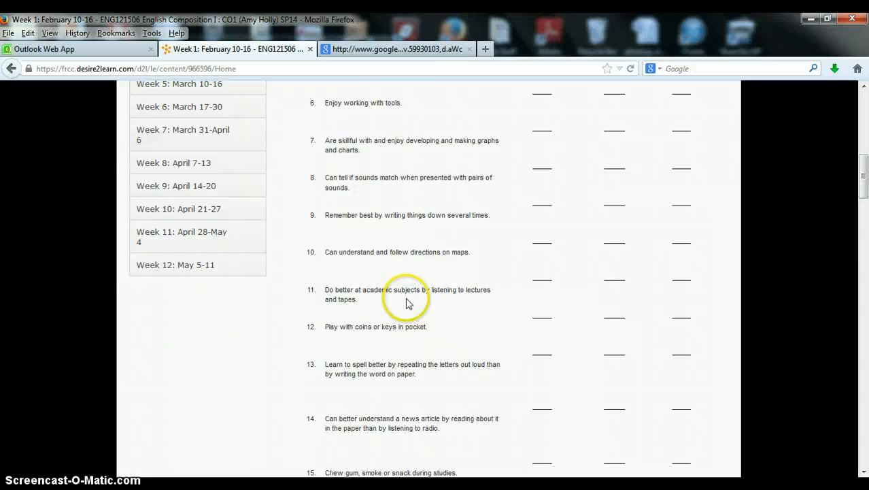
{"action": "scroll", "scroll_direction": "down", "scroll_amount": 3}
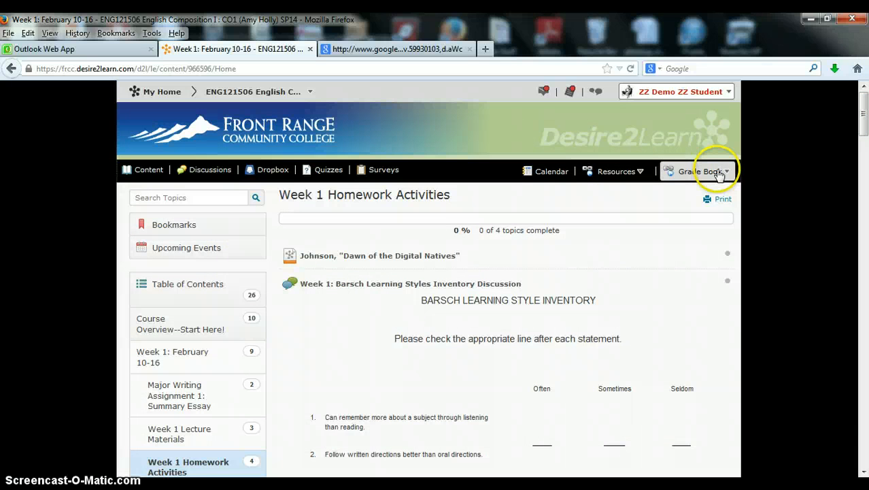
Return to the English Composition I course homepage with the Welcome announcement.
{"action": "left_click", "coordinate": [700, 171]}
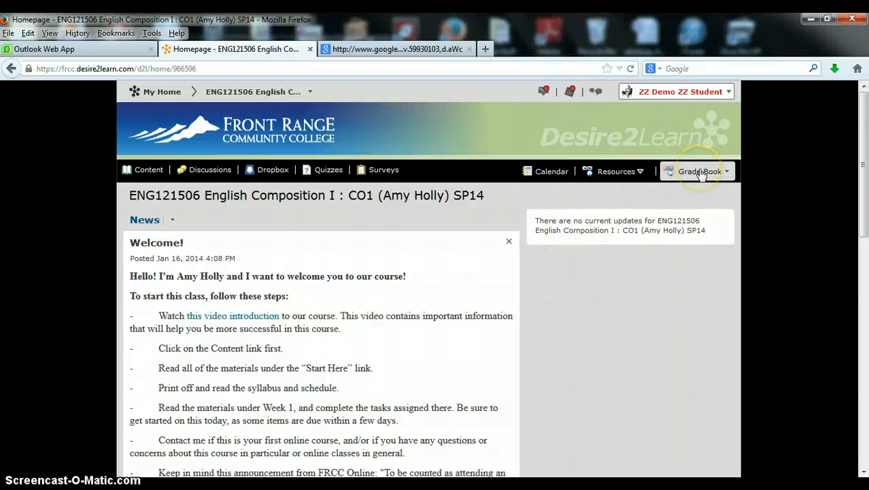
{"action": "mouse_move", "coordinate": [679, 210]}
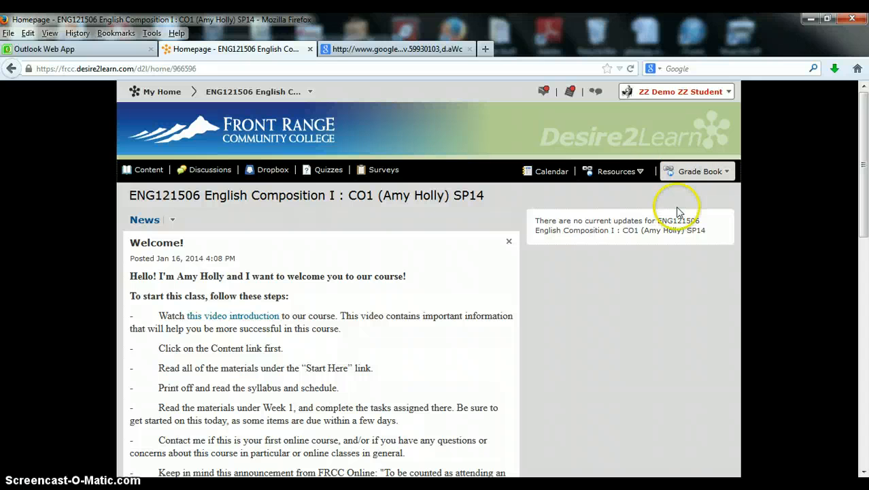